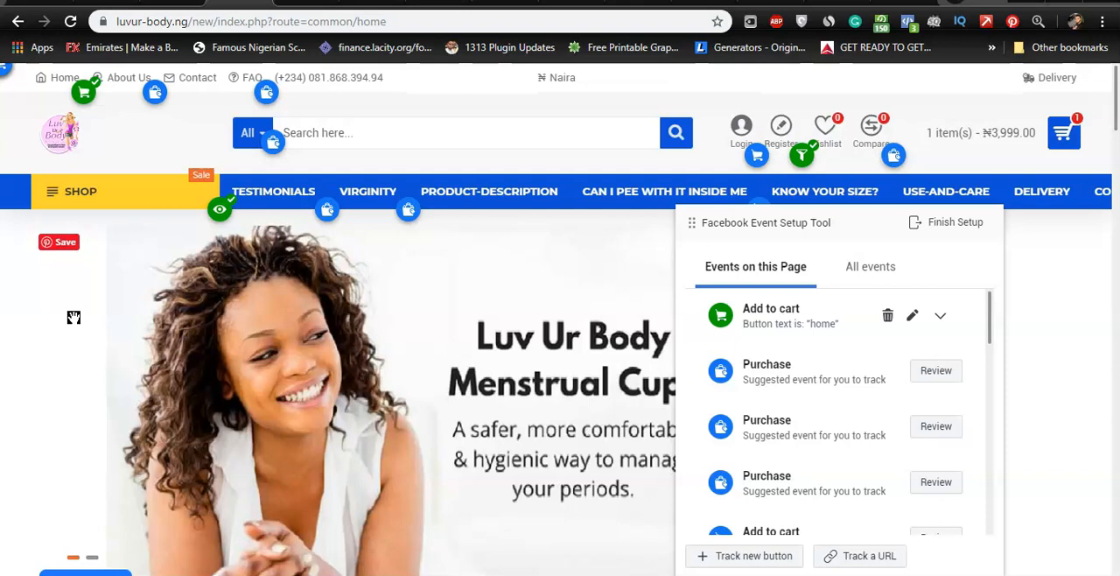
- Review the connected Facebook Page, installed pixel and imported products, then return to the ad setup summary
scroll(down, 3)
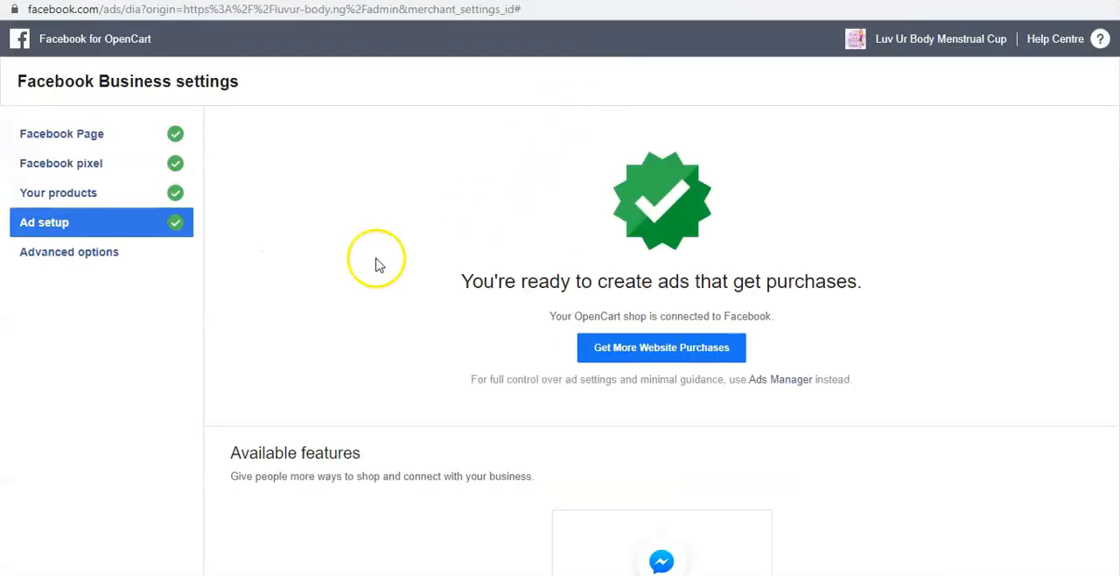
mouse_move(98, 175)
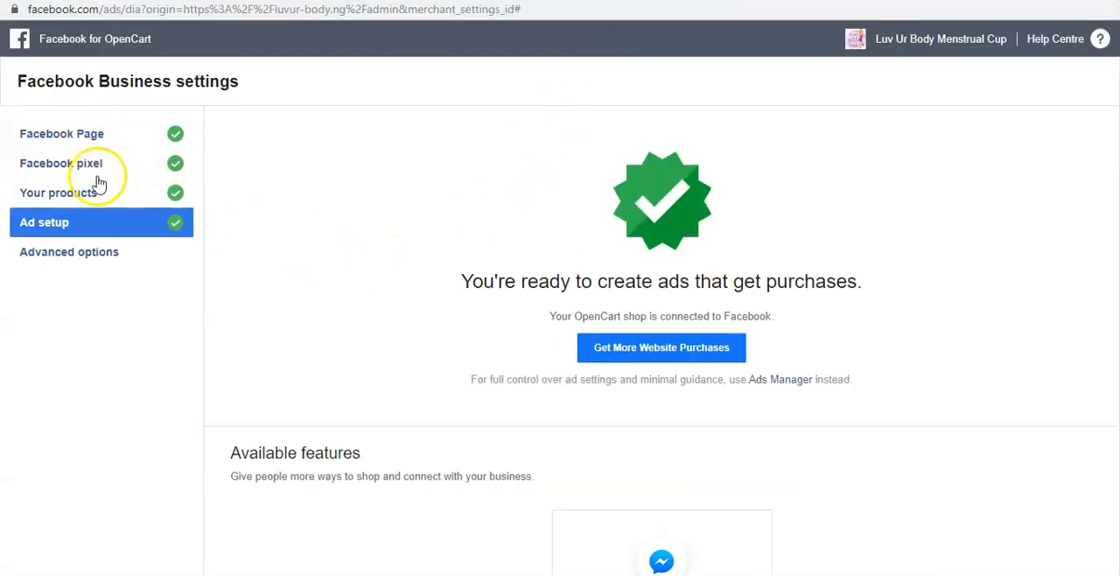
mouse_move(114, 202)
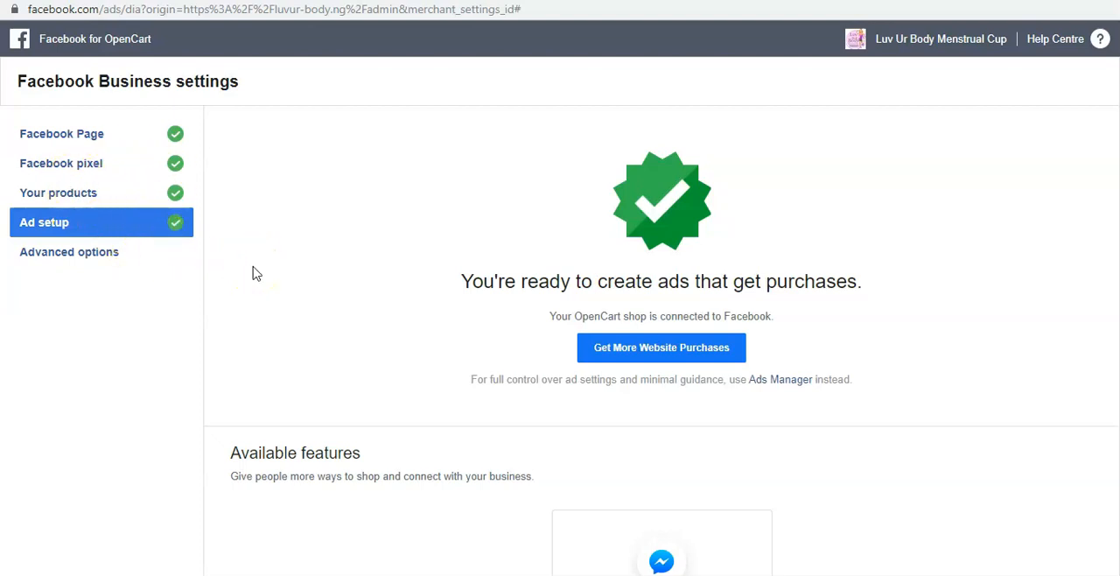
mouse_move(104, 165)
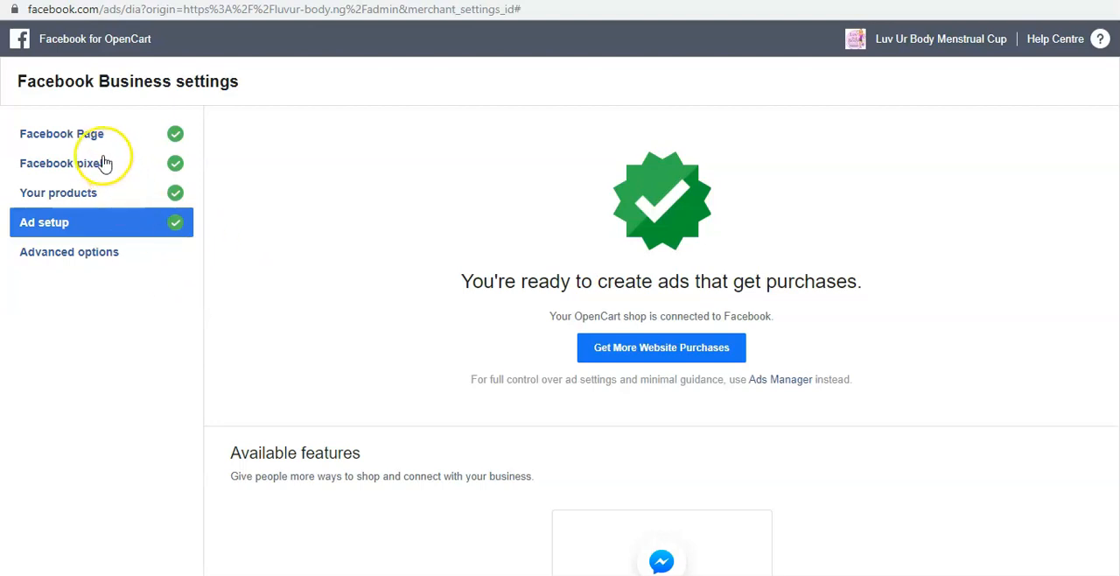
click(61, 133)
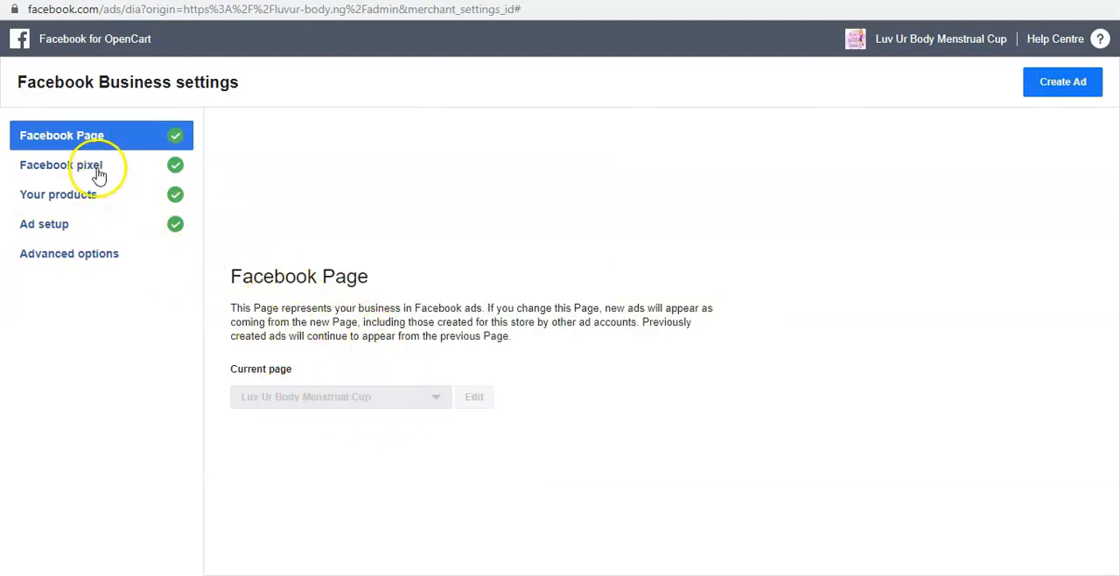
mouse_move(318, 420)
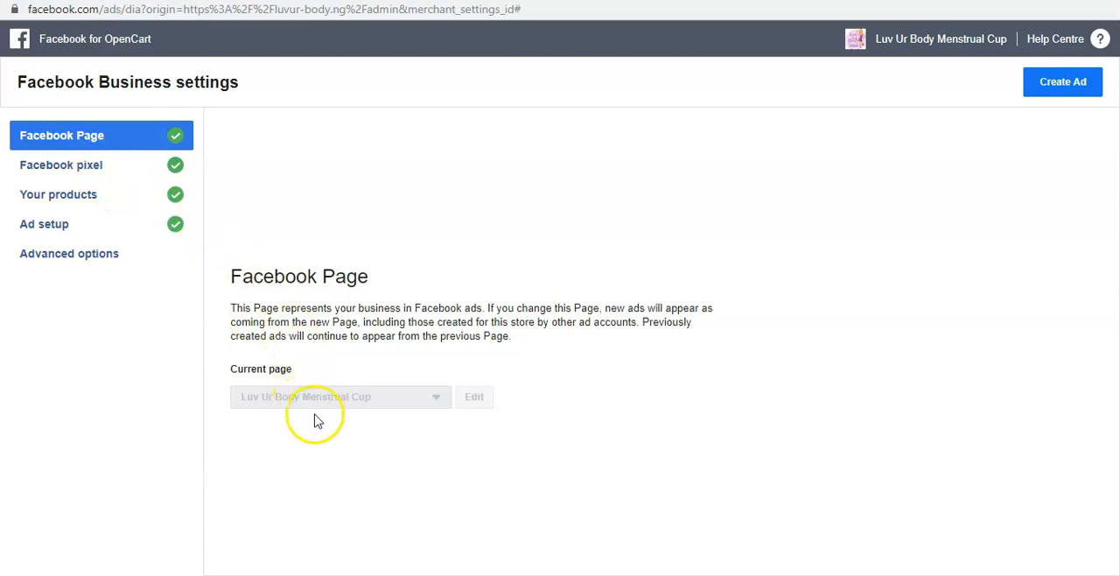
mouse_move(91, 166)
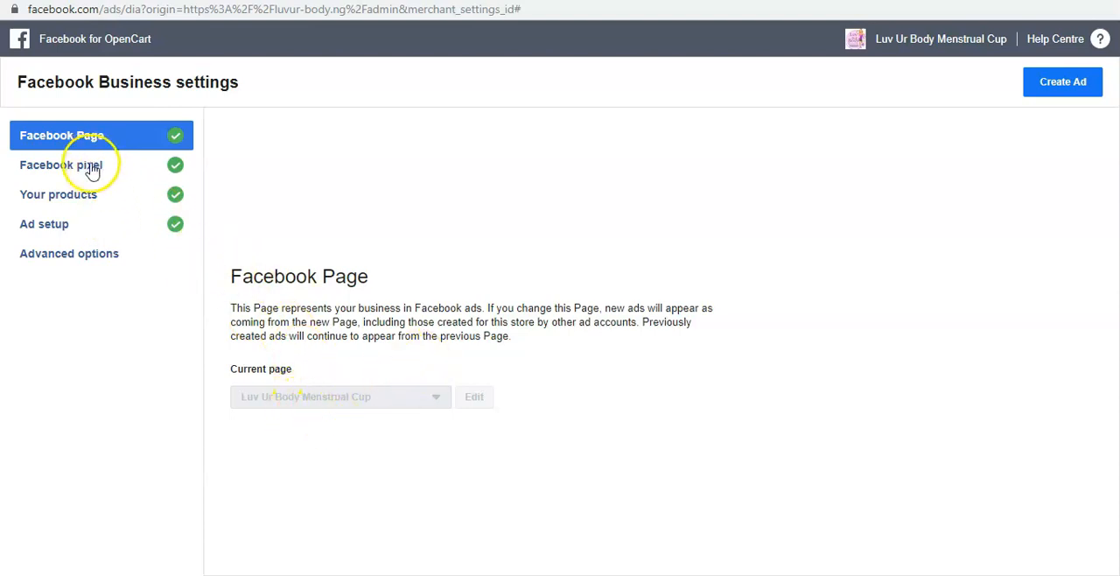
click(62, 164)
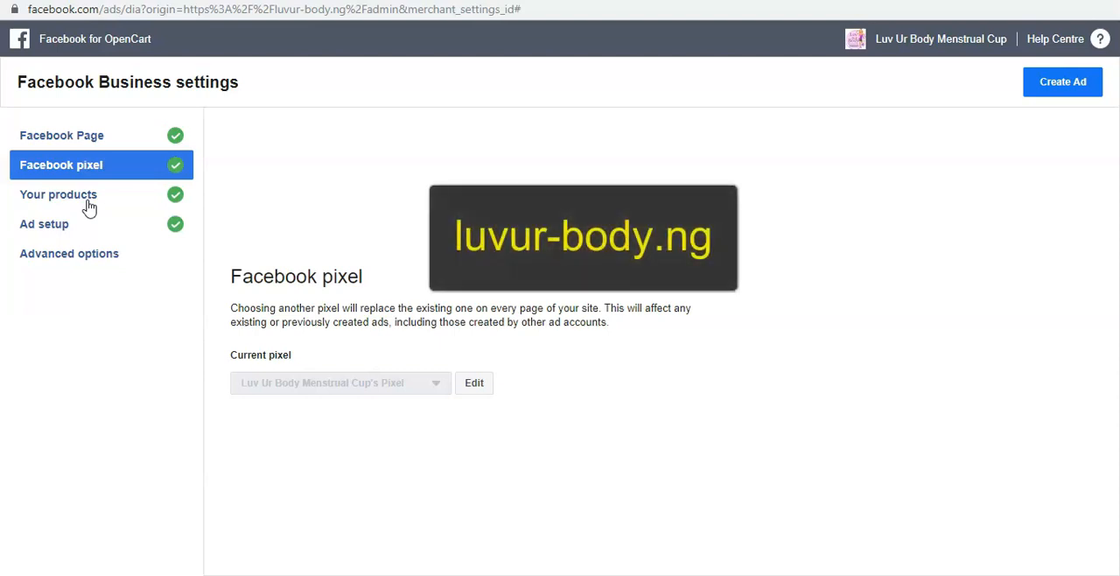
click(59, 194)
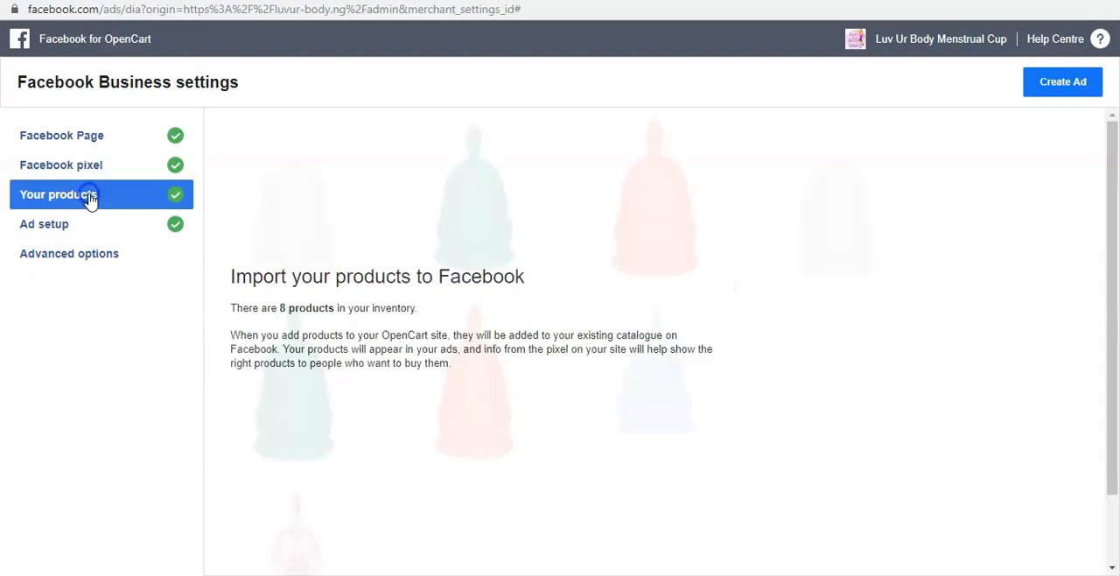
mouse_move(529, 284)
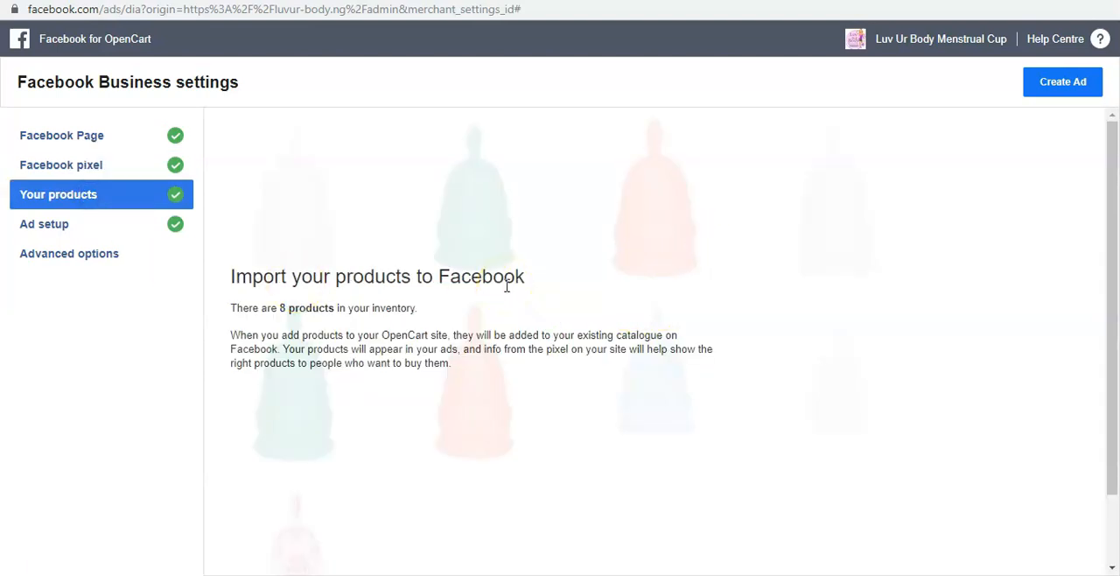
mouse_move(115, 228)
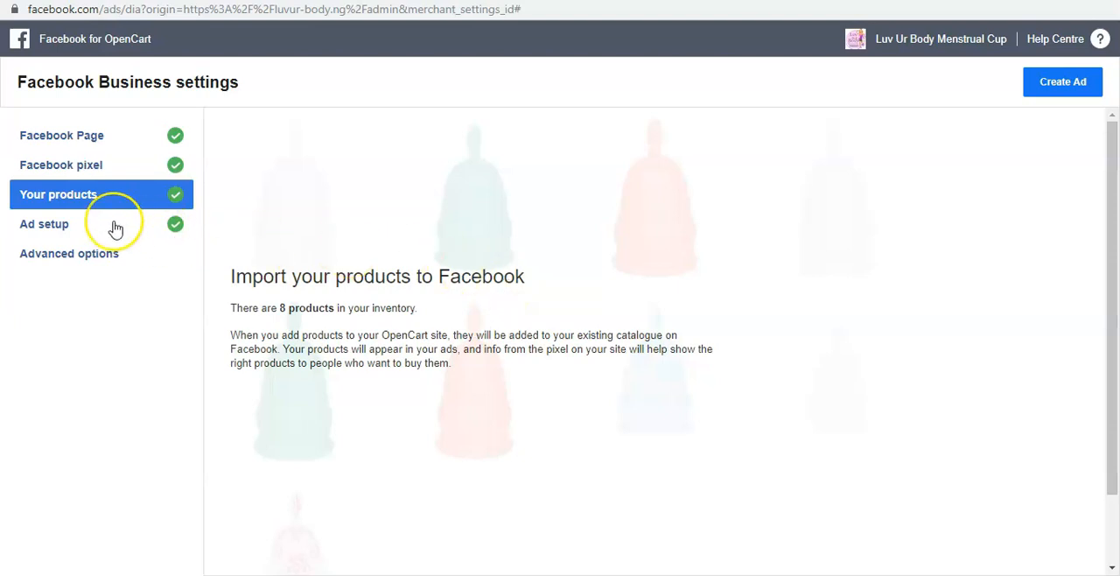
click(44, 221)
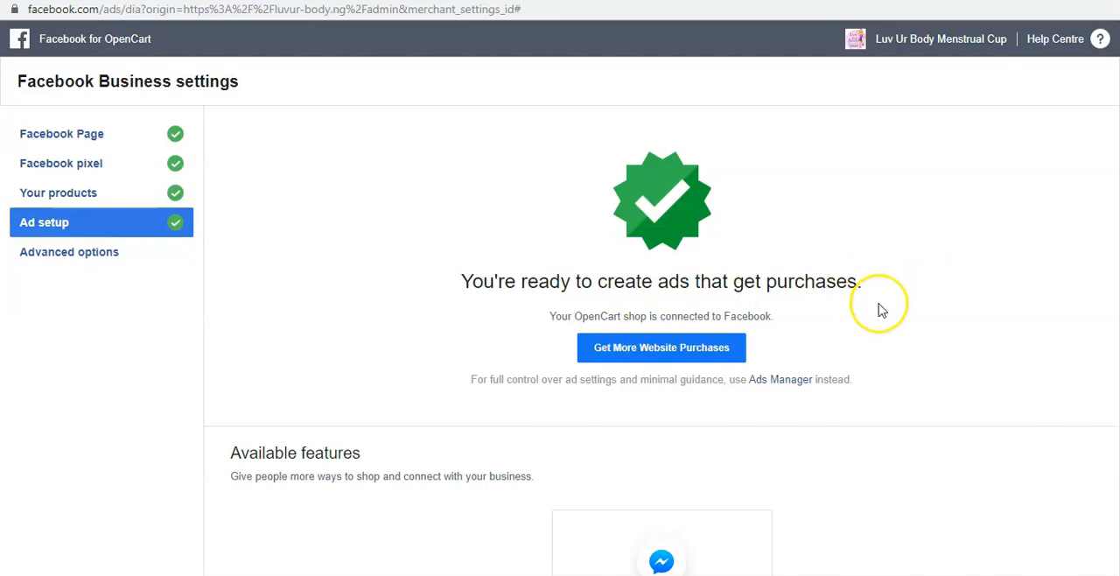
mouse_move(867, 301)
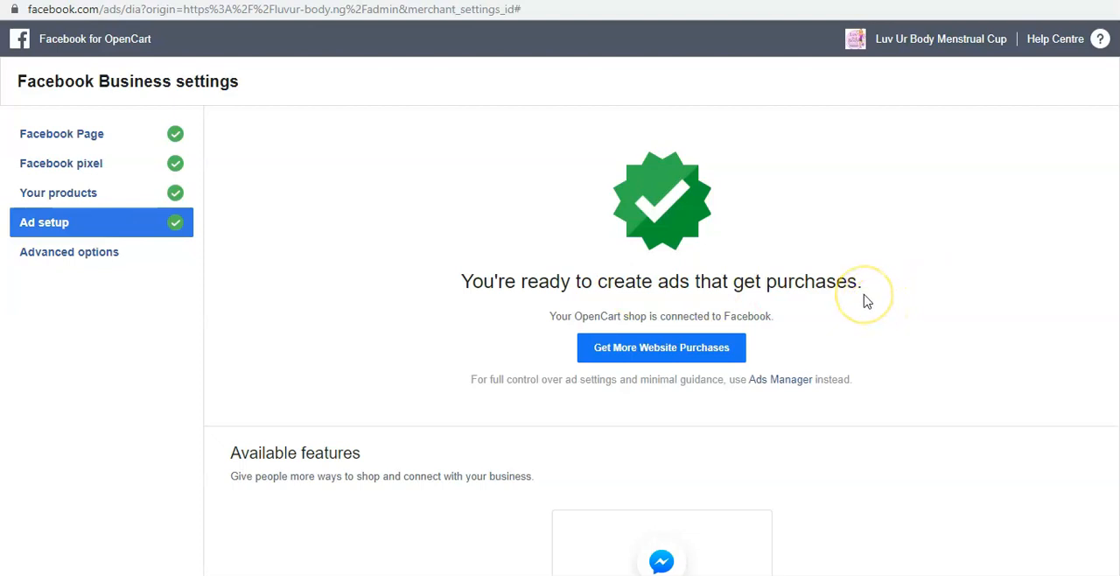
mouse_move(732, 238)
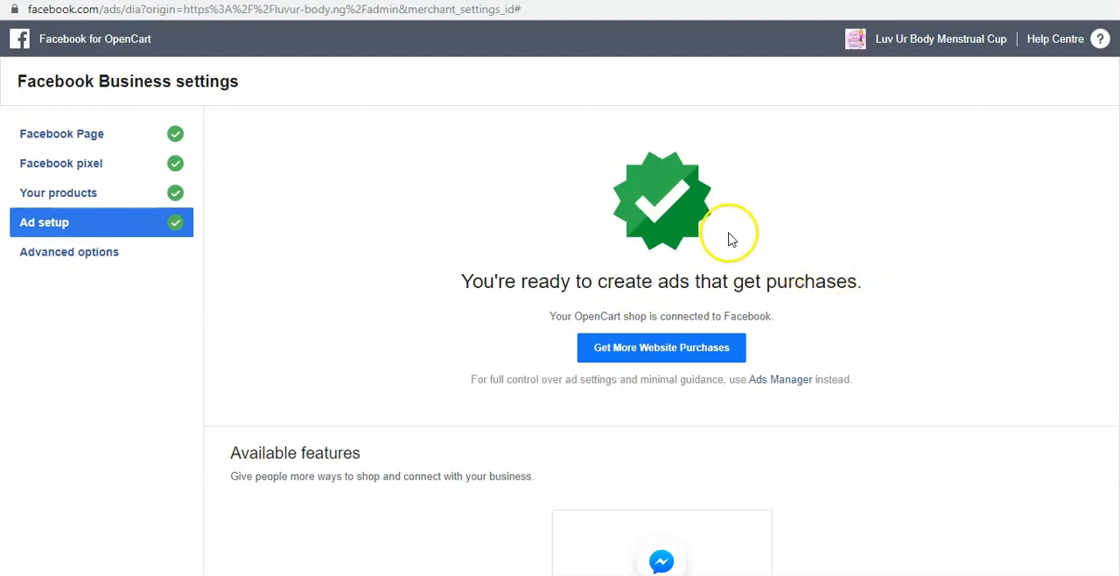
mouse_move(616, 140)
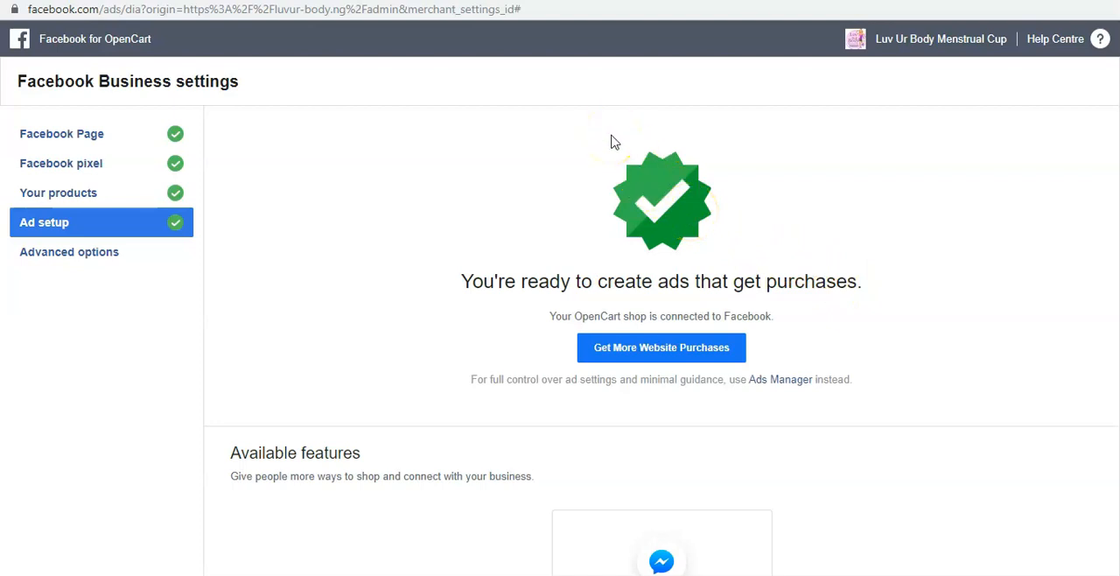
mouse_move(584, 101)
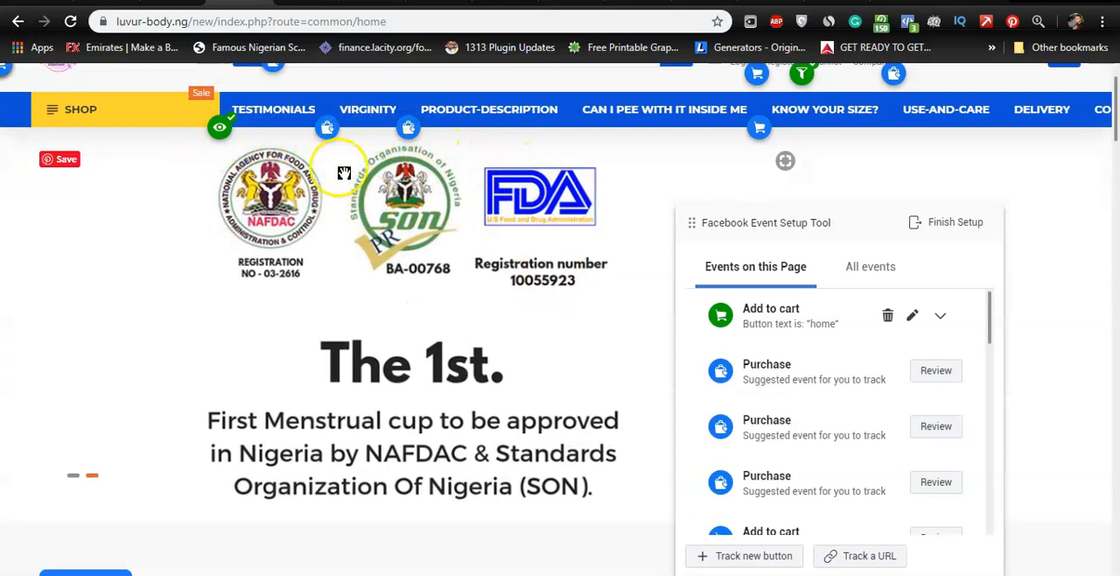
mouse_move(910, 143)
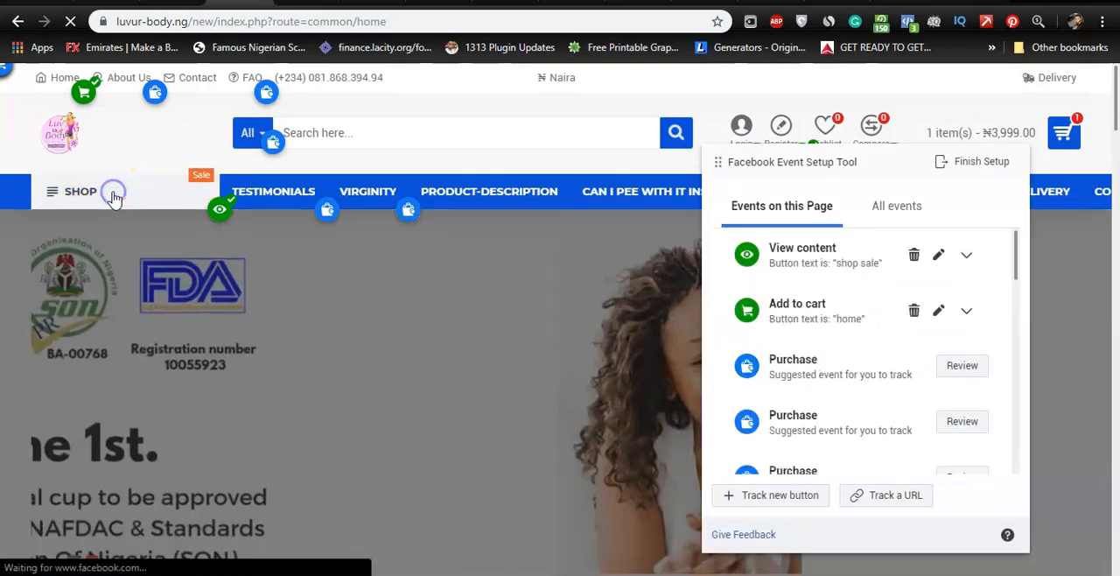
- Open the SHOP product listing and review its tracked Lead and Add to cart events
click(79, 191)
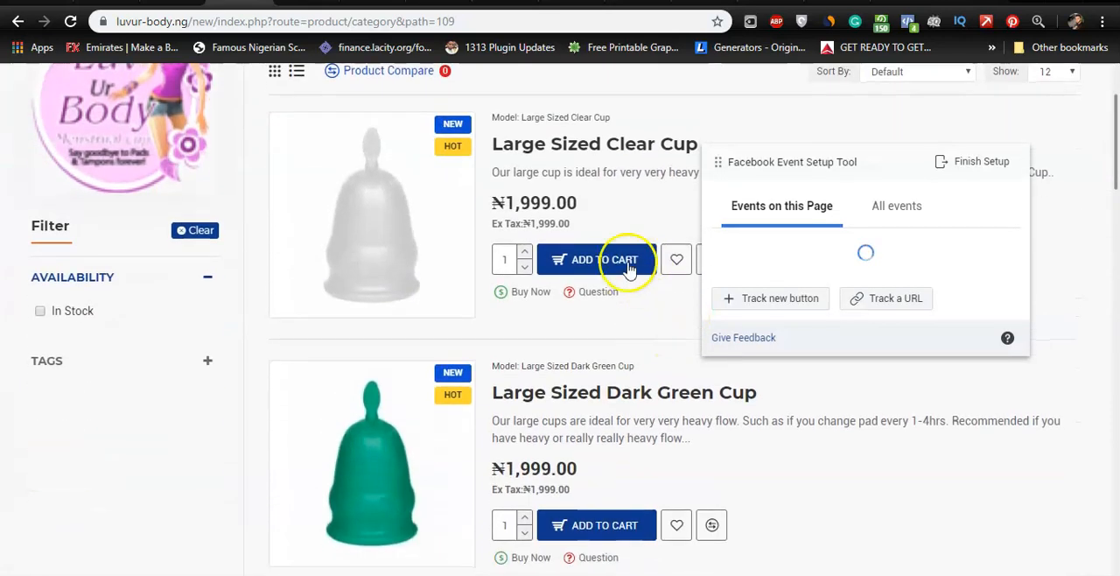
scroll(down, 3)
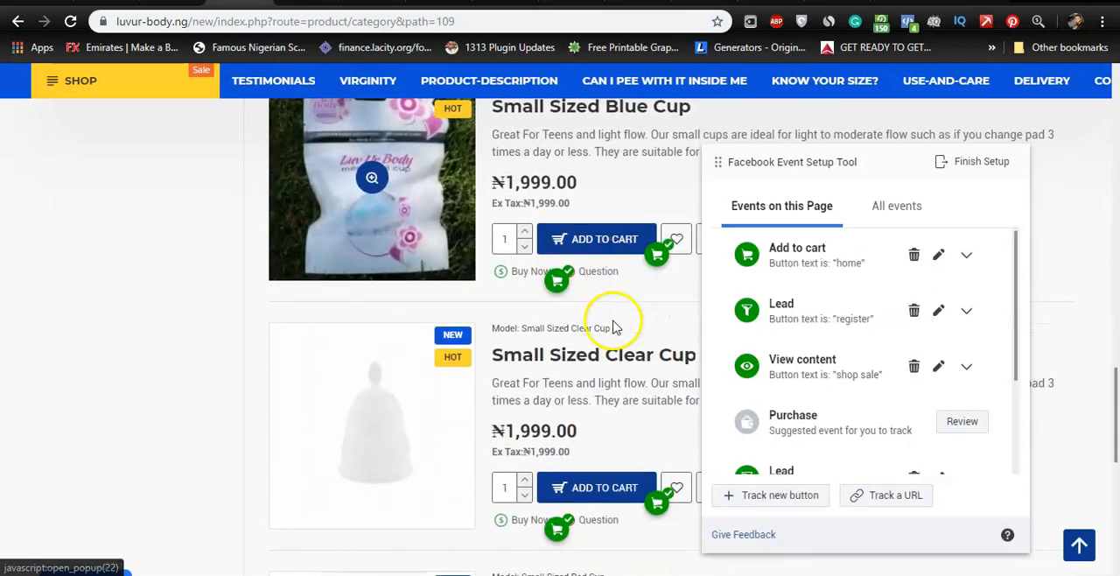
scroll(down, 3)
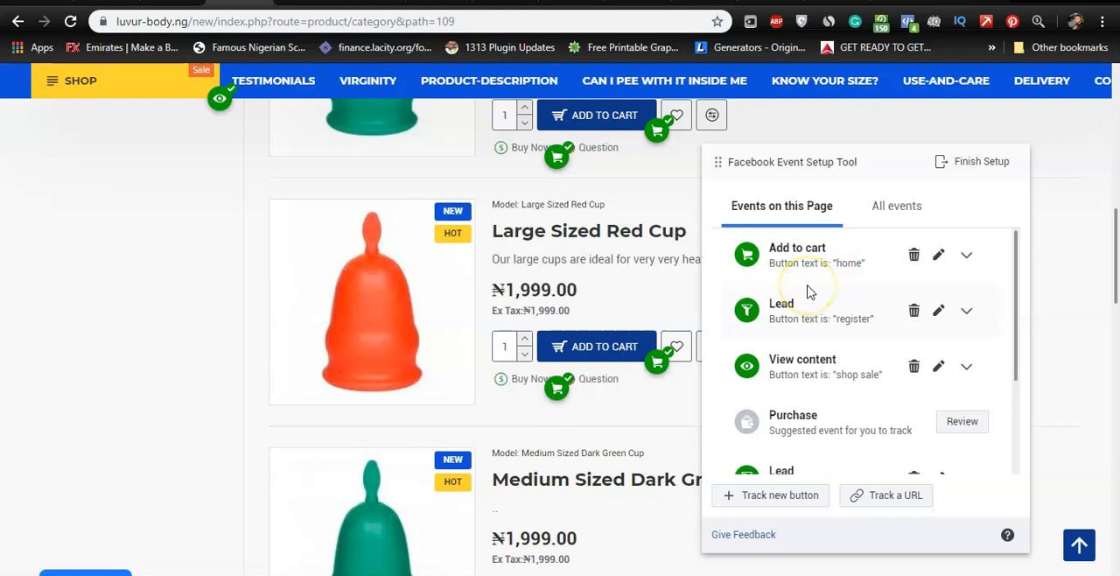
scroll(down, 3)
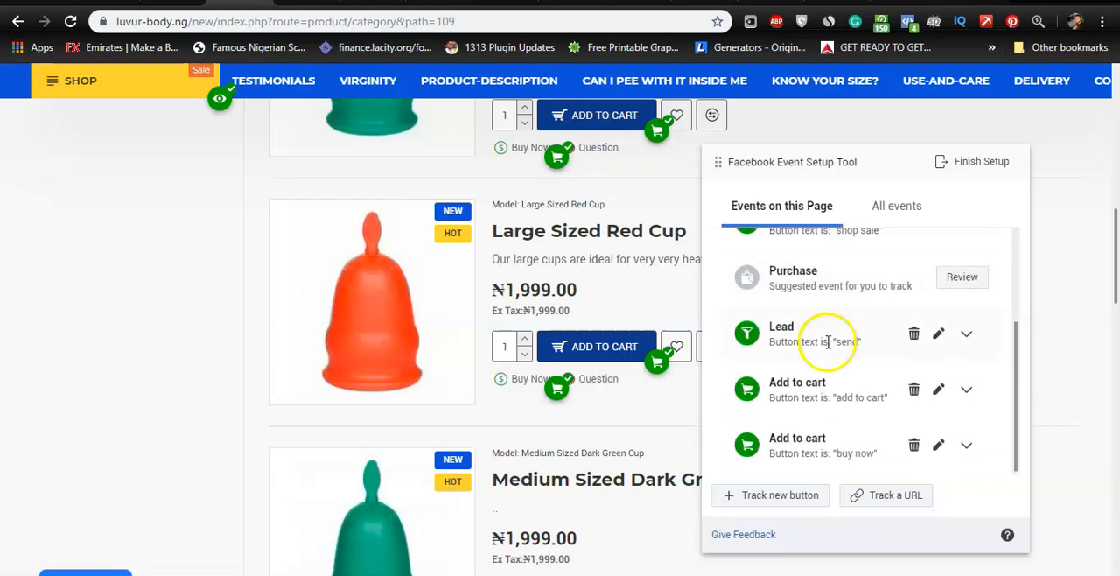
mouse_move(840, 294)
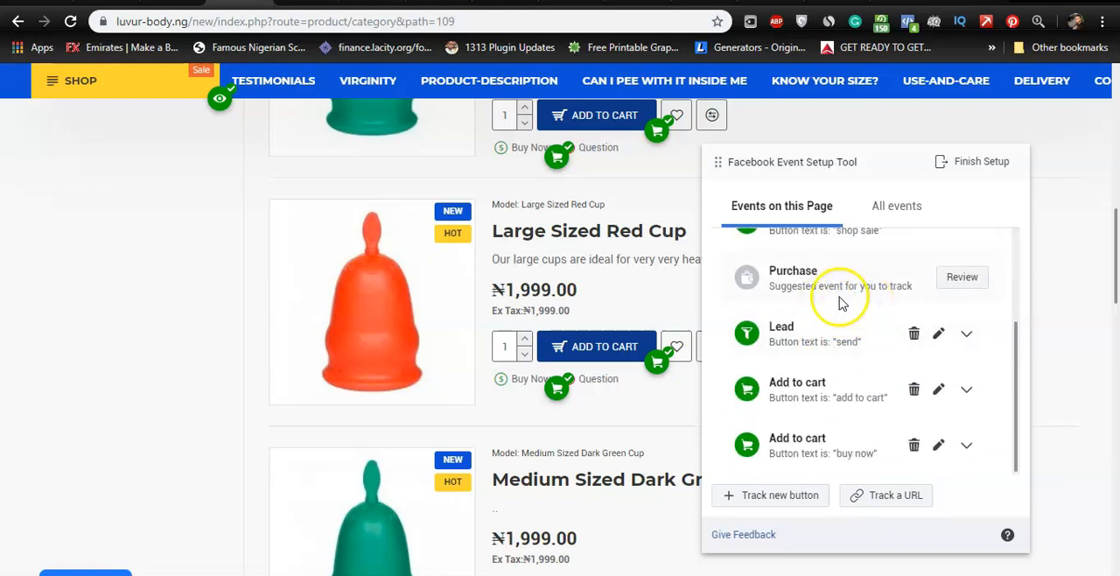
mouse_move(826, 301)
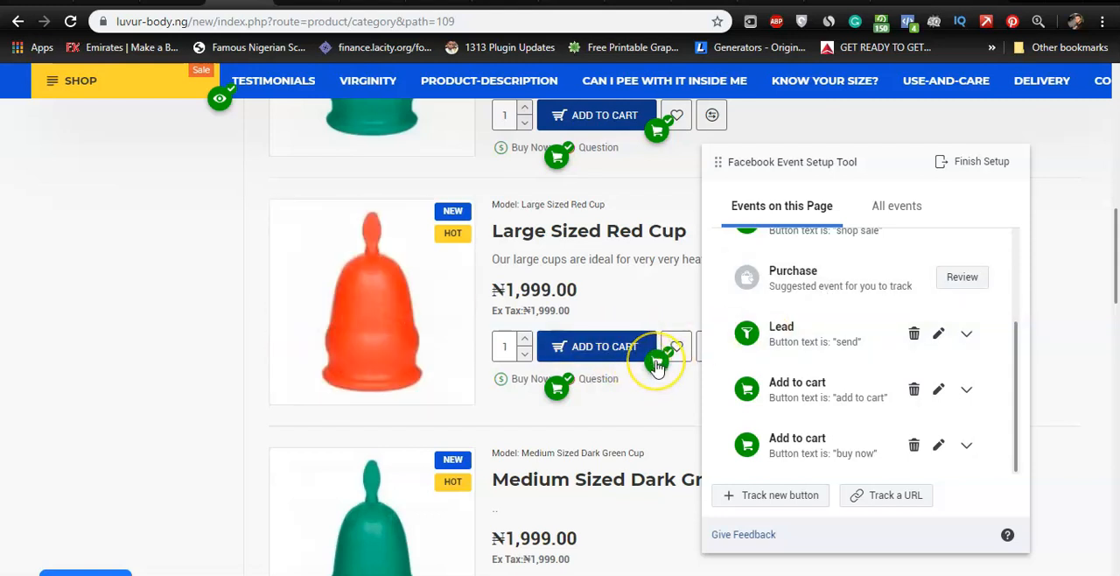
click(938, 389)
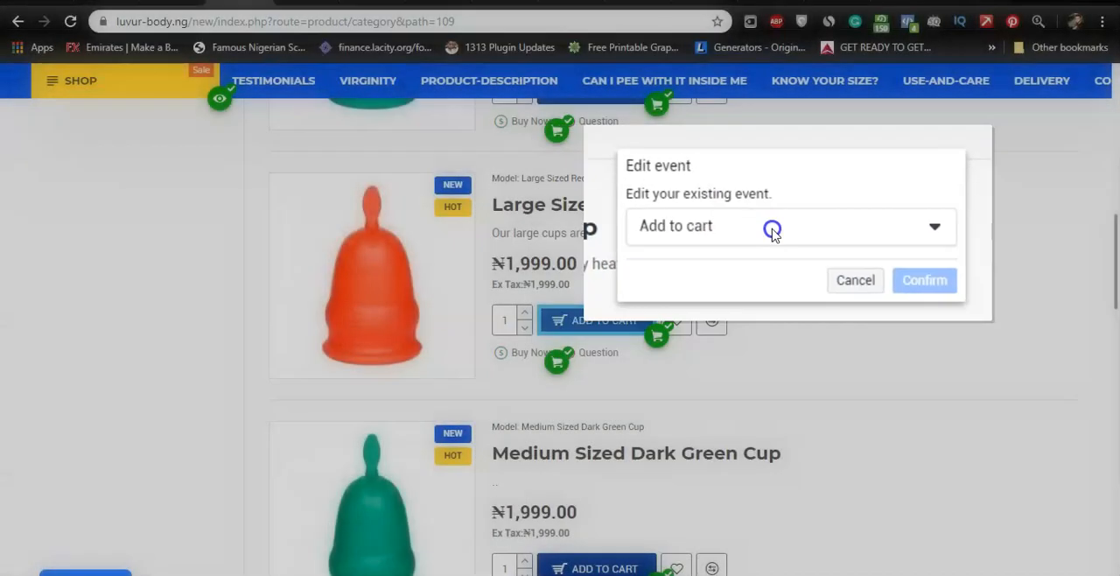
click(788, 226)
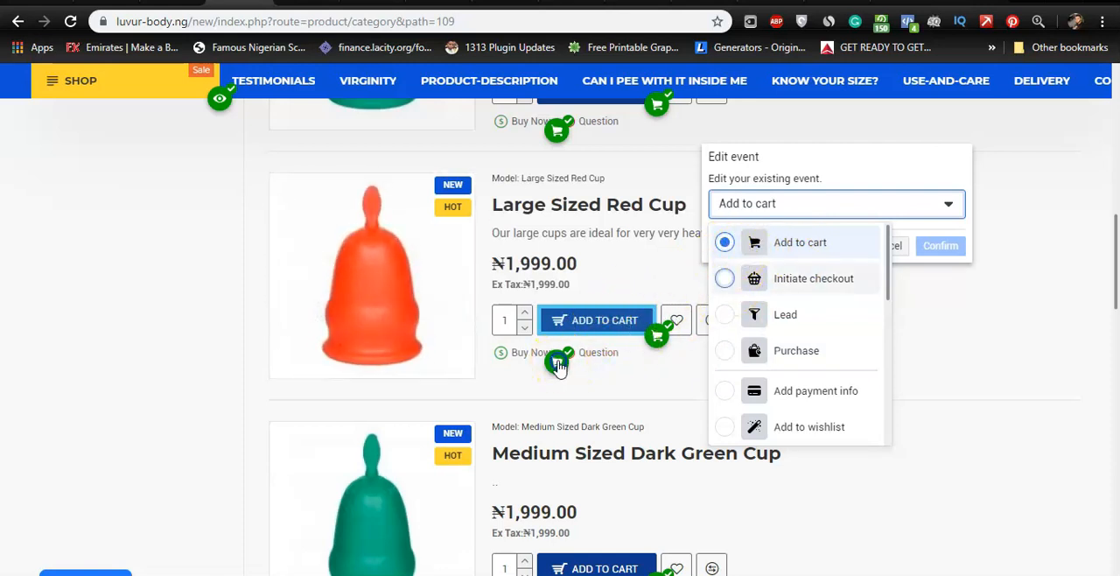
click(837, 203)
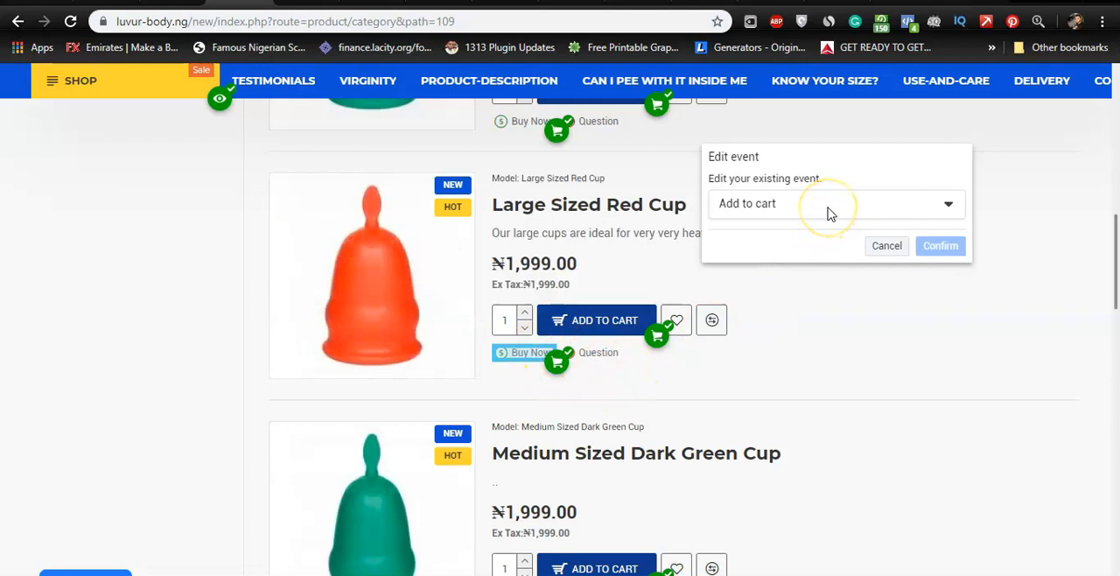
click(885, 245)
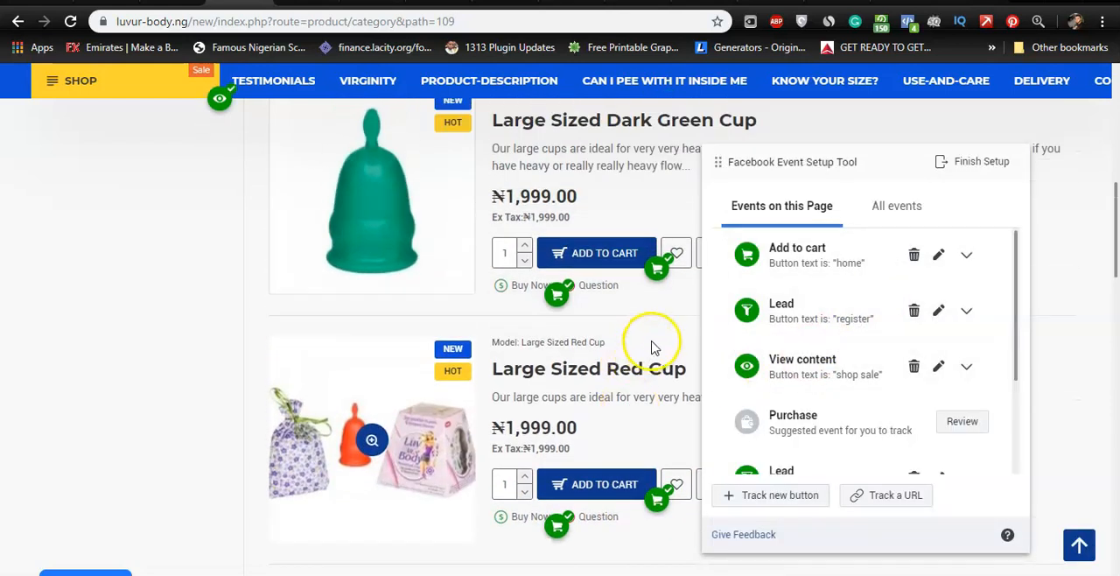
scroll(down, 3)
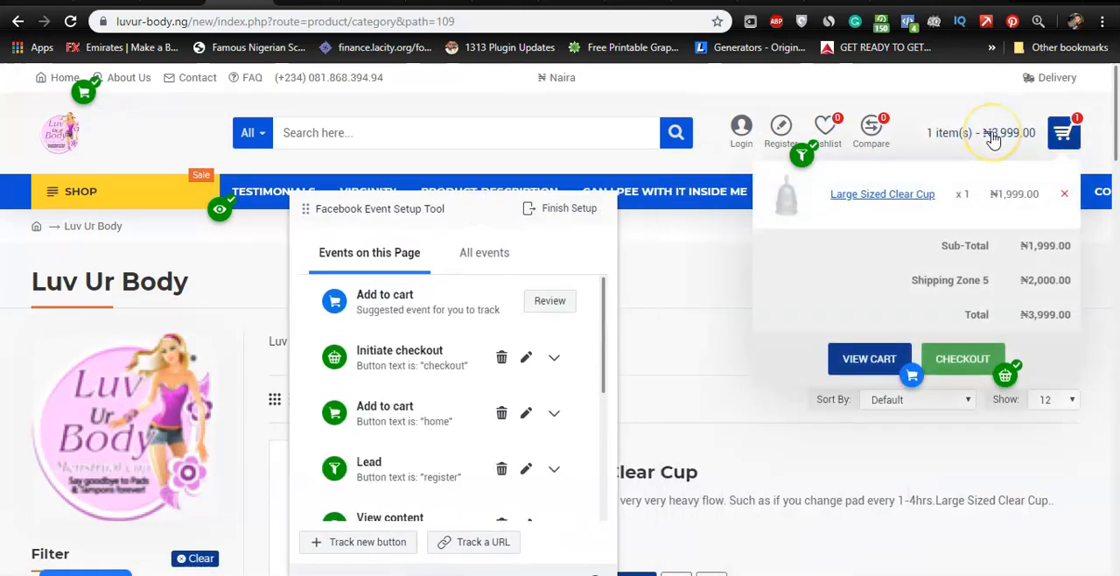
click(994, 133)
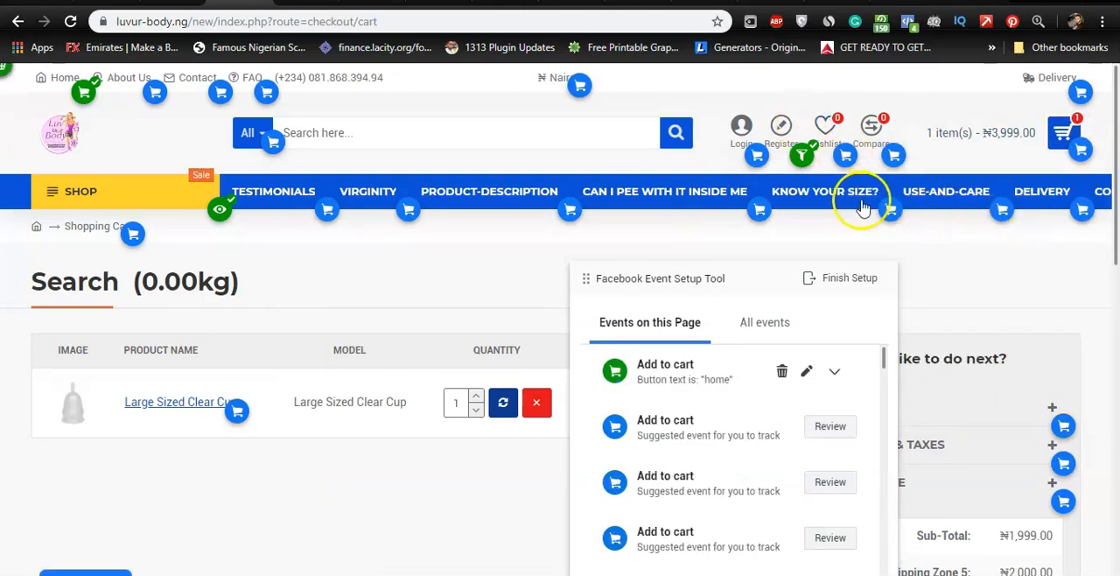
mouse_move(266, 238)
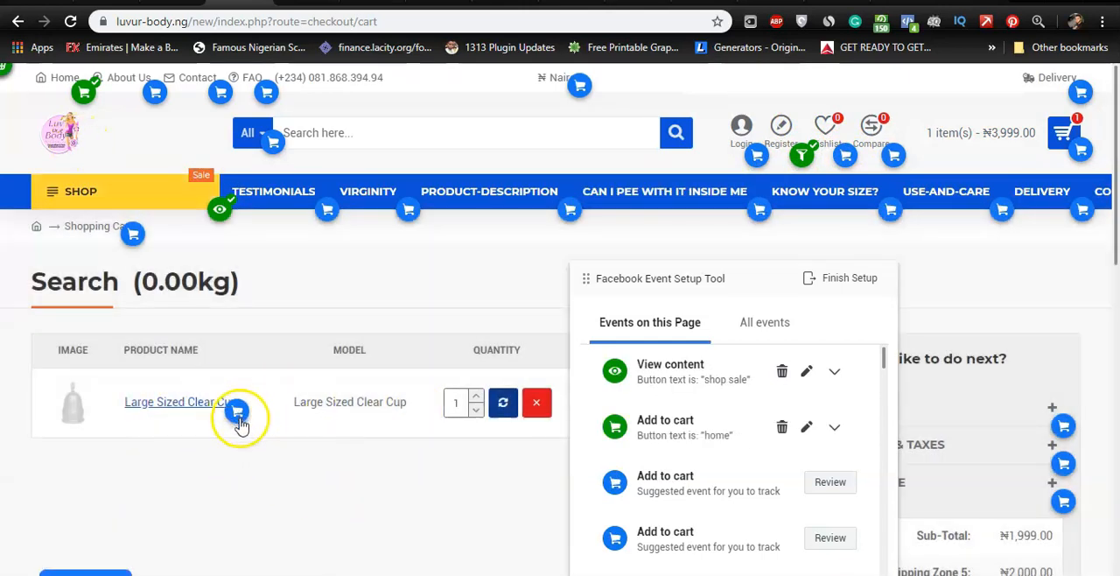
mouse_move(669, 211)
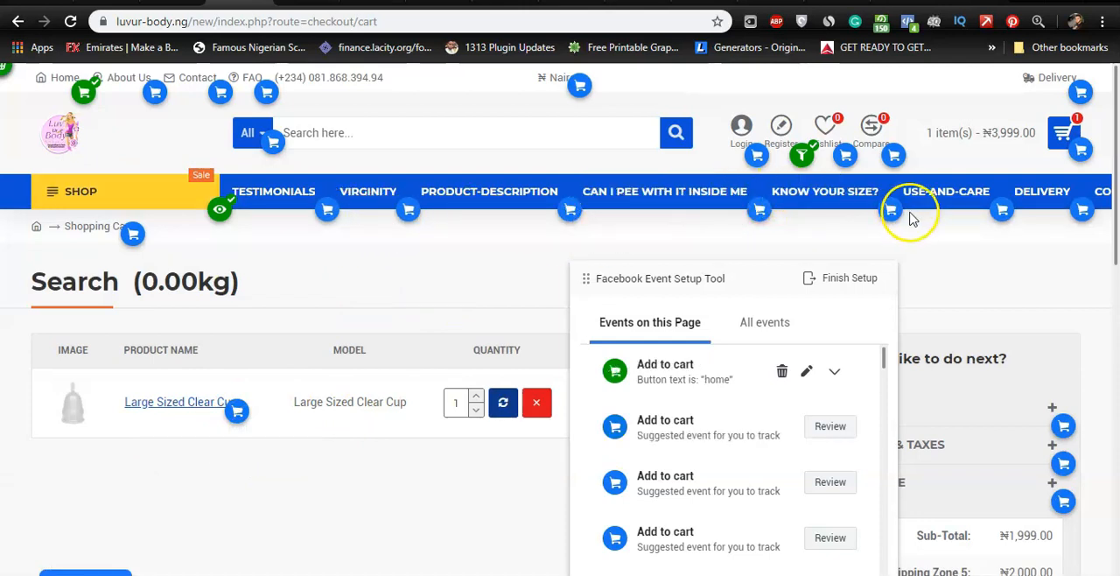
mouse_move(546, 214)
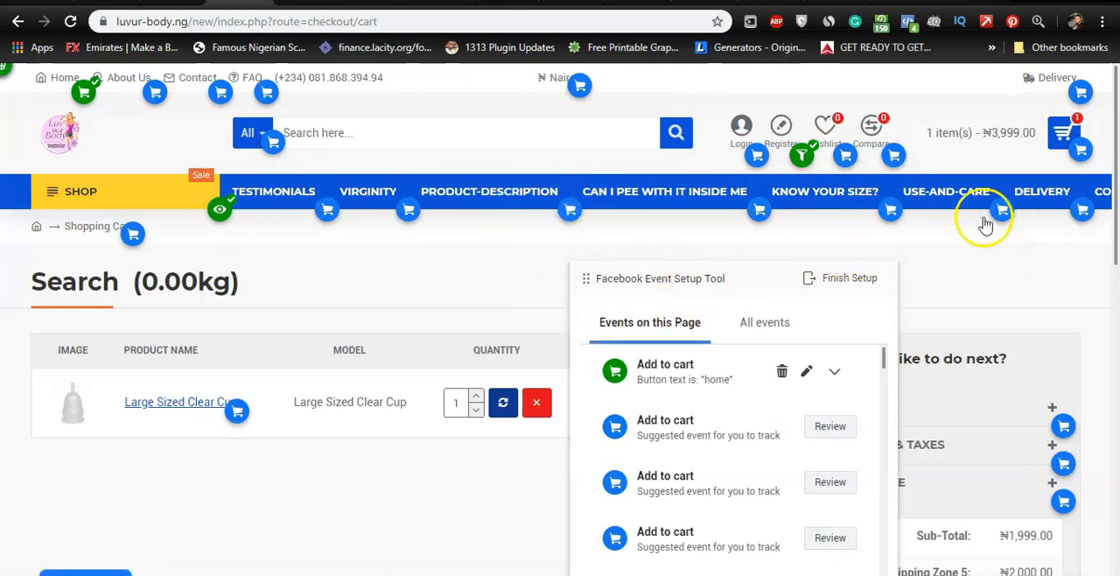
mouse_move(840, 331)
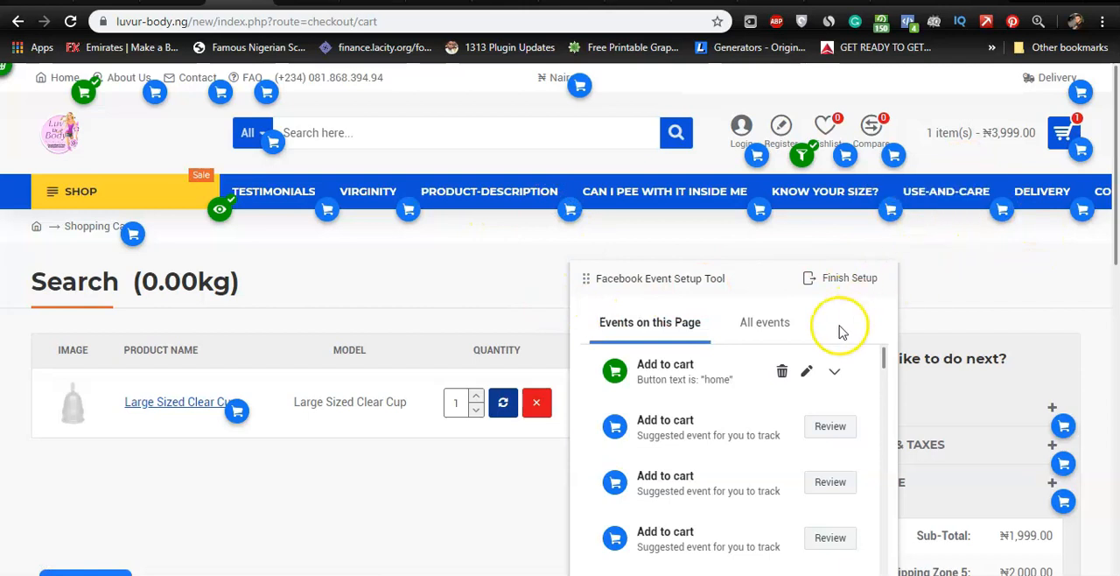
mouse_move(350, 350)
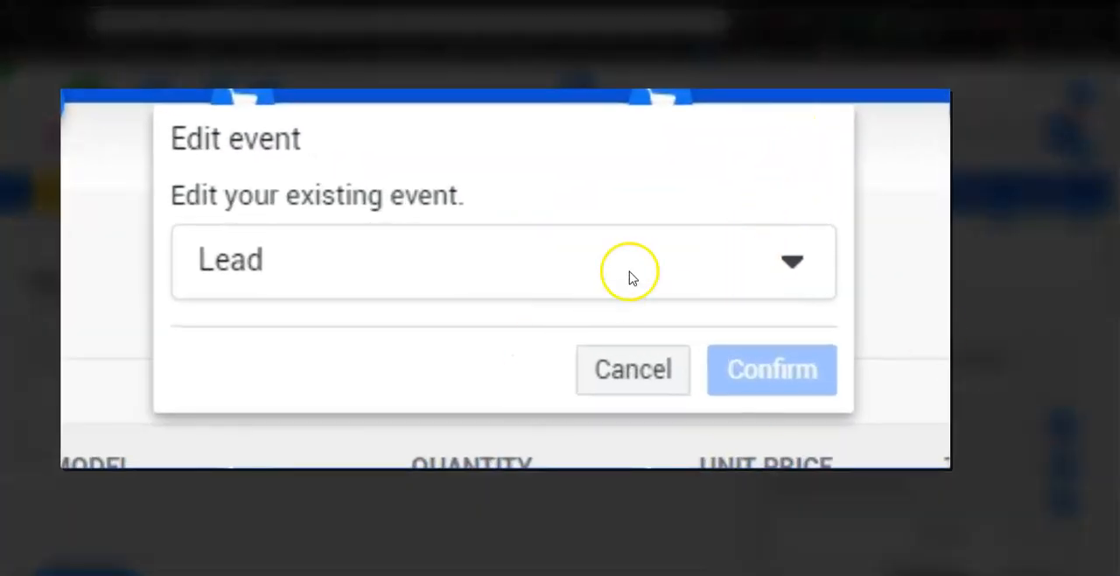
mouse_move(774, 249)
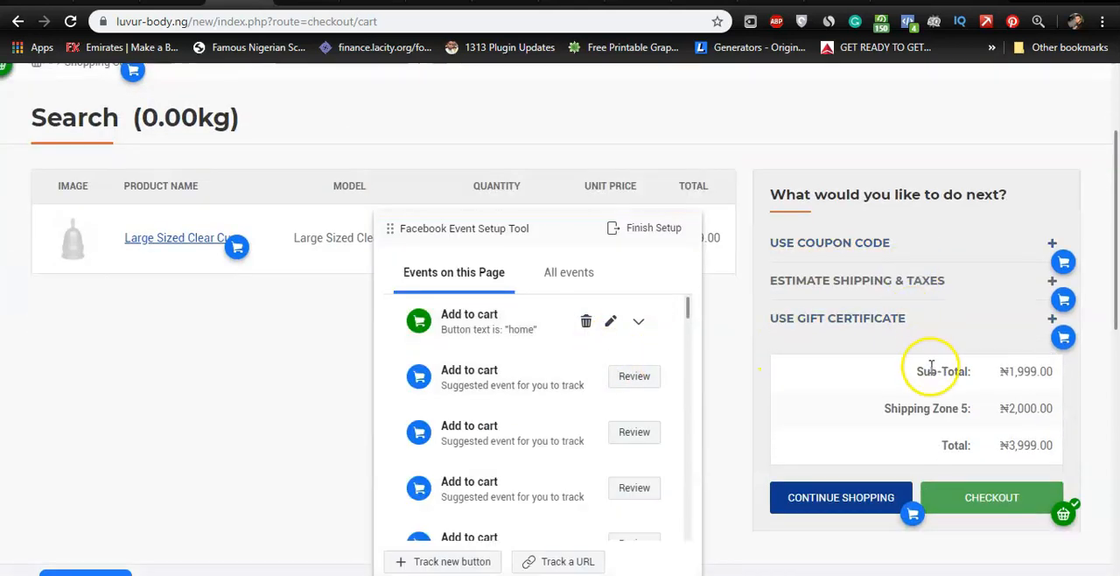
- Edit the Checkout button's Initiate checkout event to take its value from the page in NGN
scroll(down, 3)
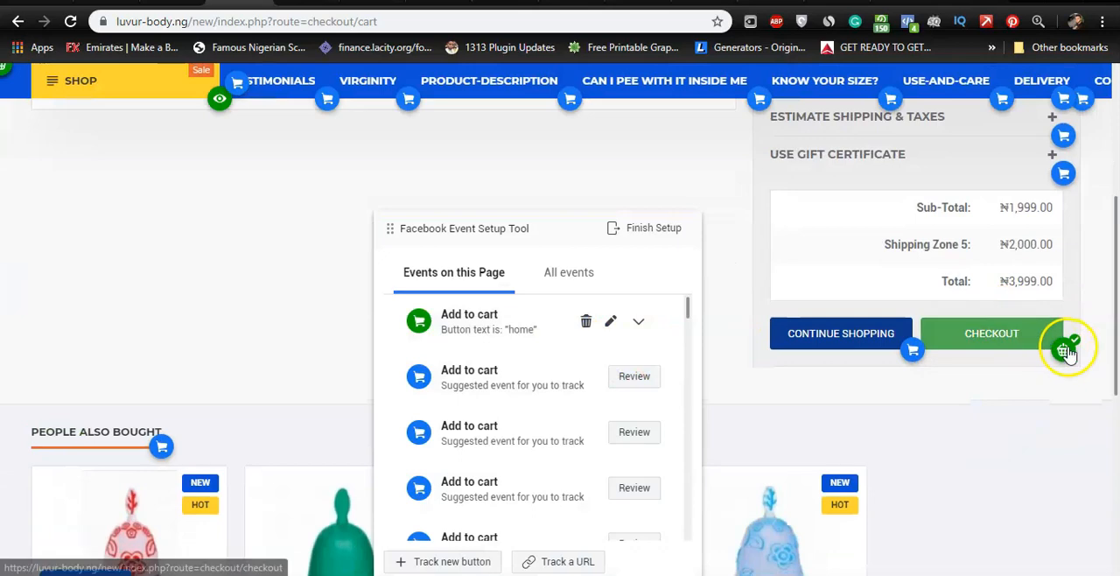
click(611, 322)
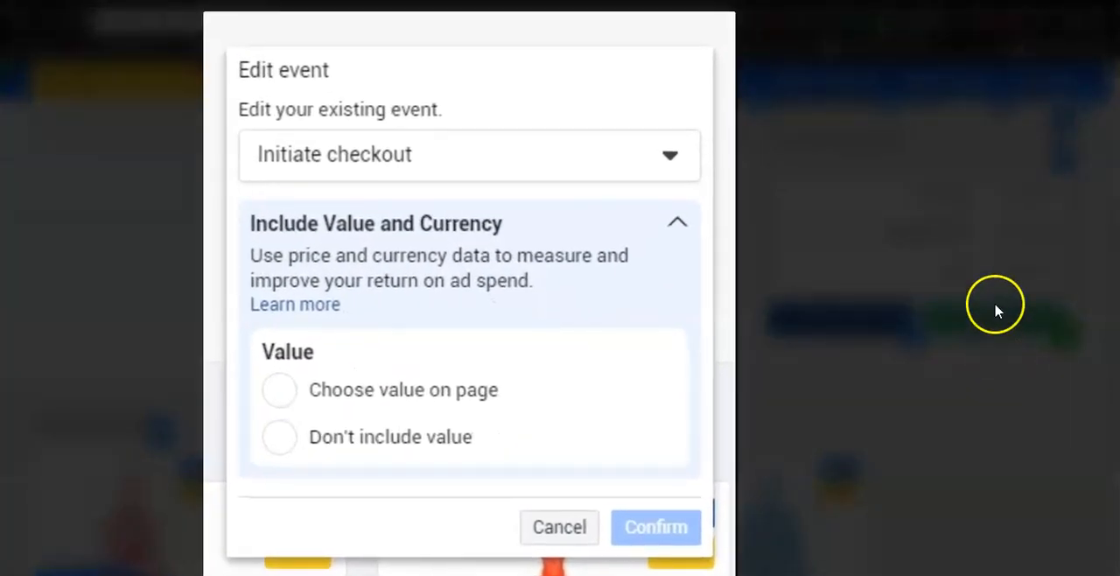
mouse_move(434, 179)
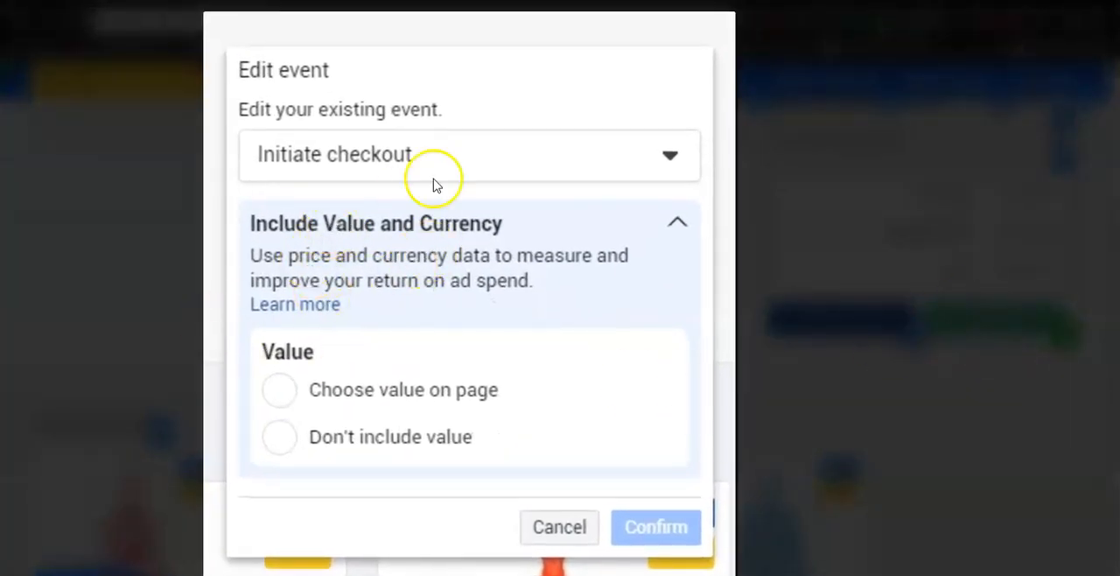
mouse_move(389, 170)
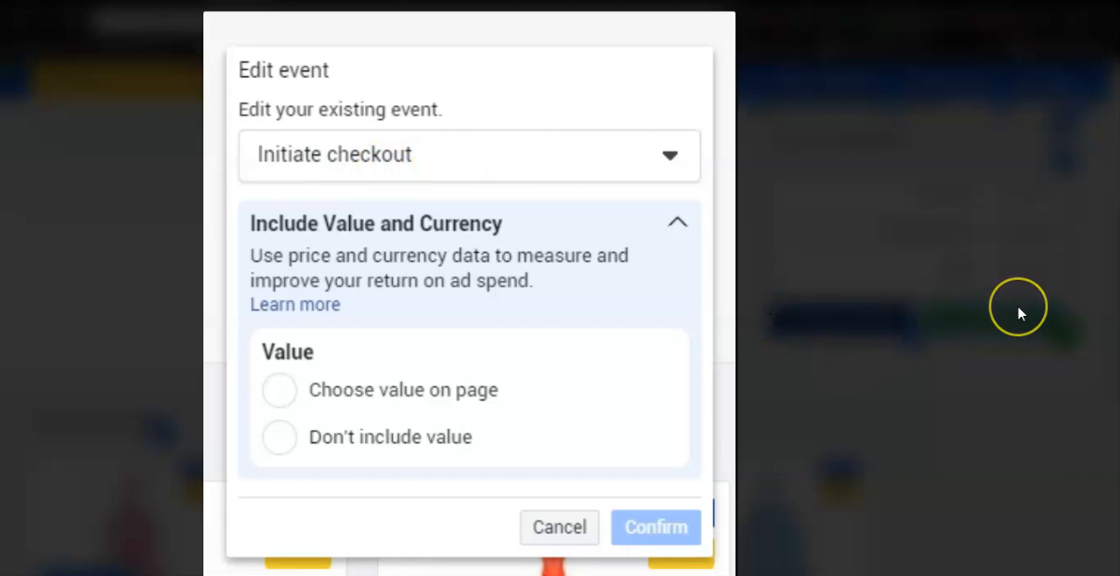
mouse_move(891, 448)
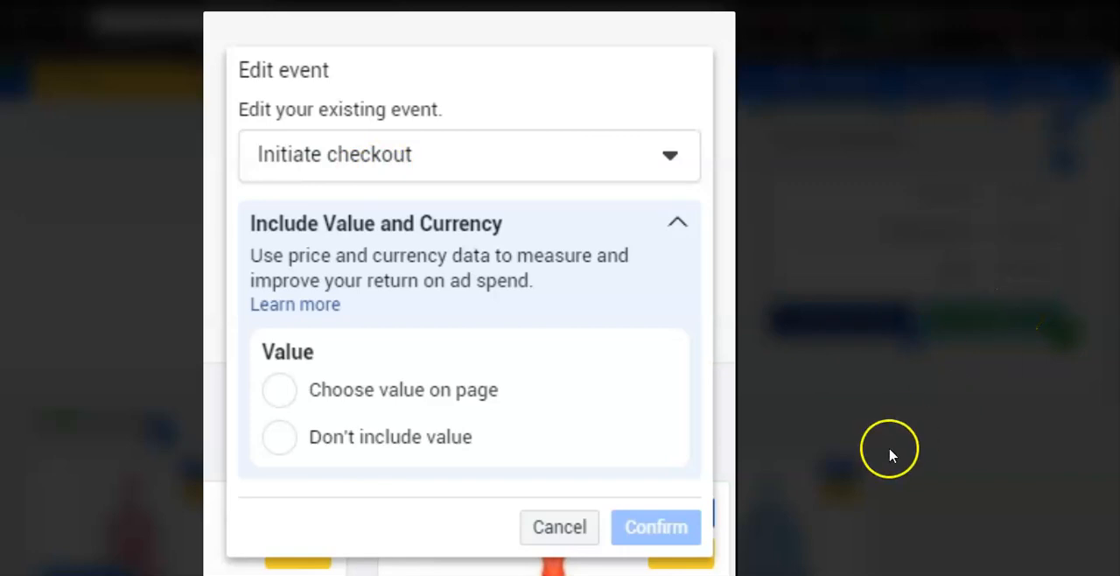
mouse_move(879, 462)
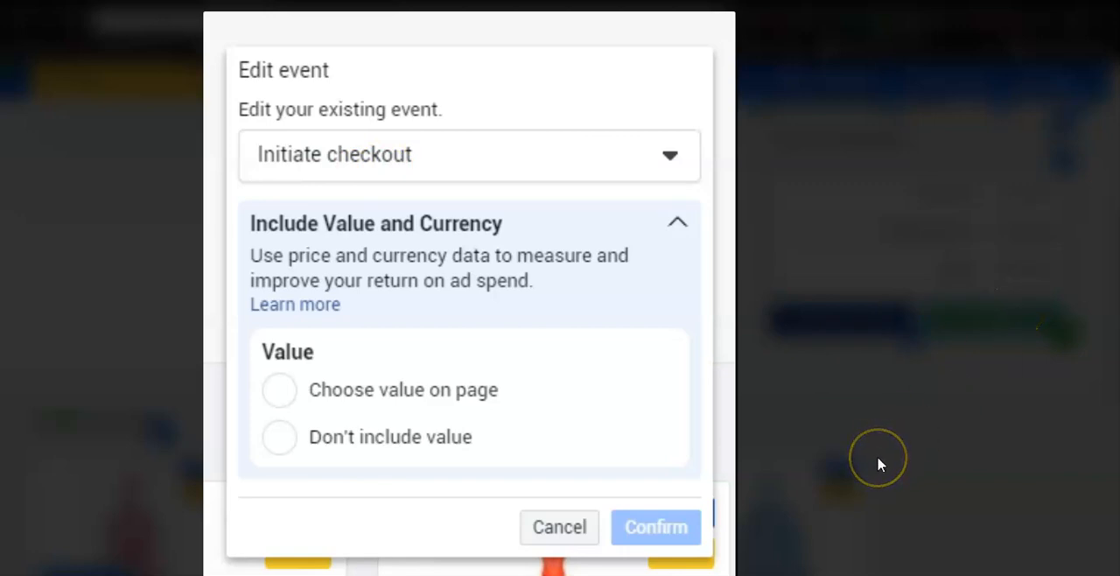
mouse_move(879, 464)
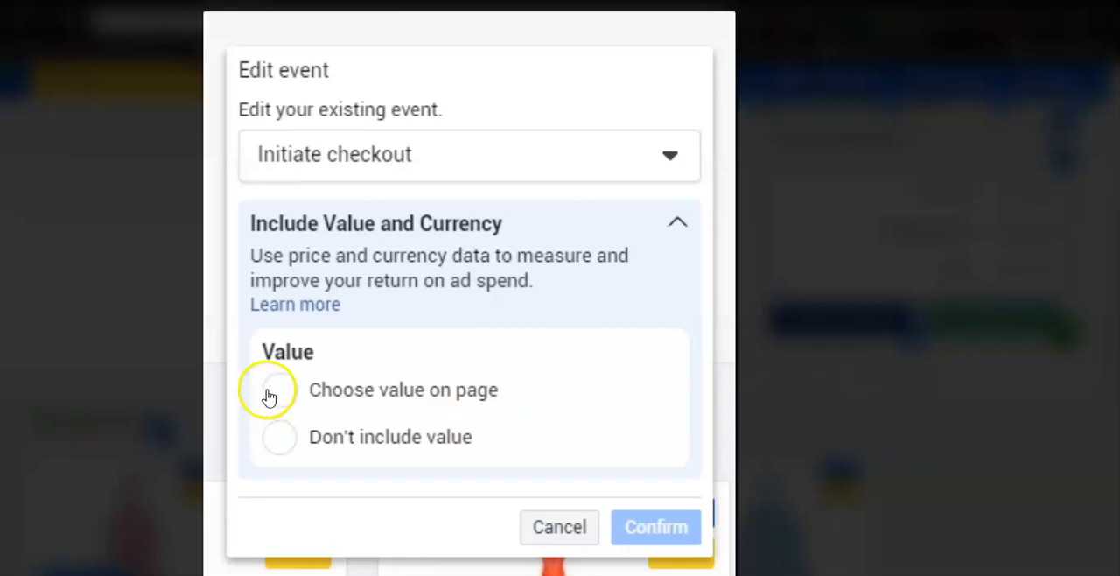
click(280, 389)
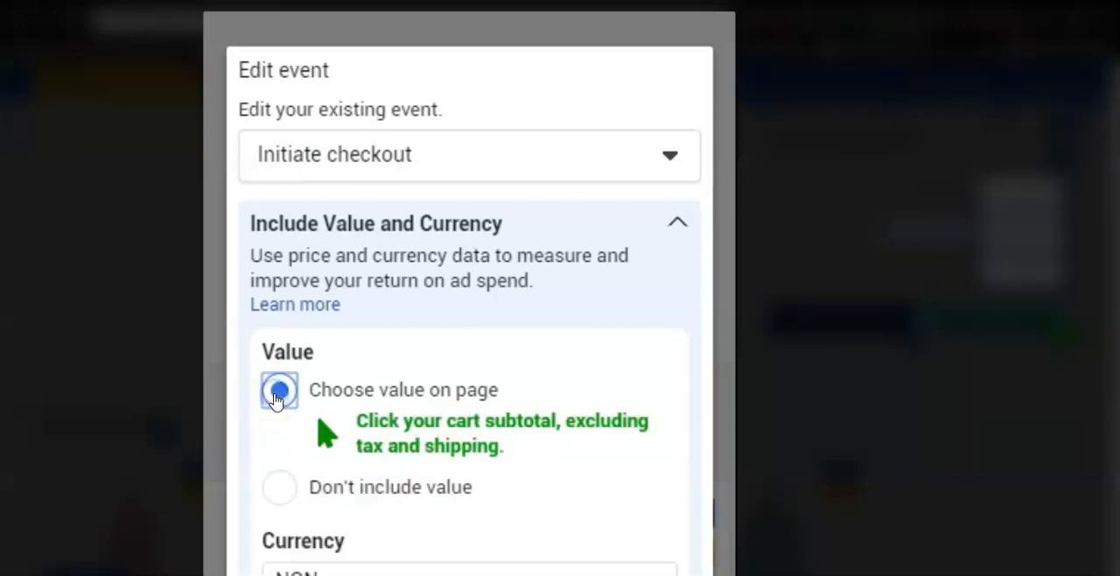
mouse_move(492, 72)
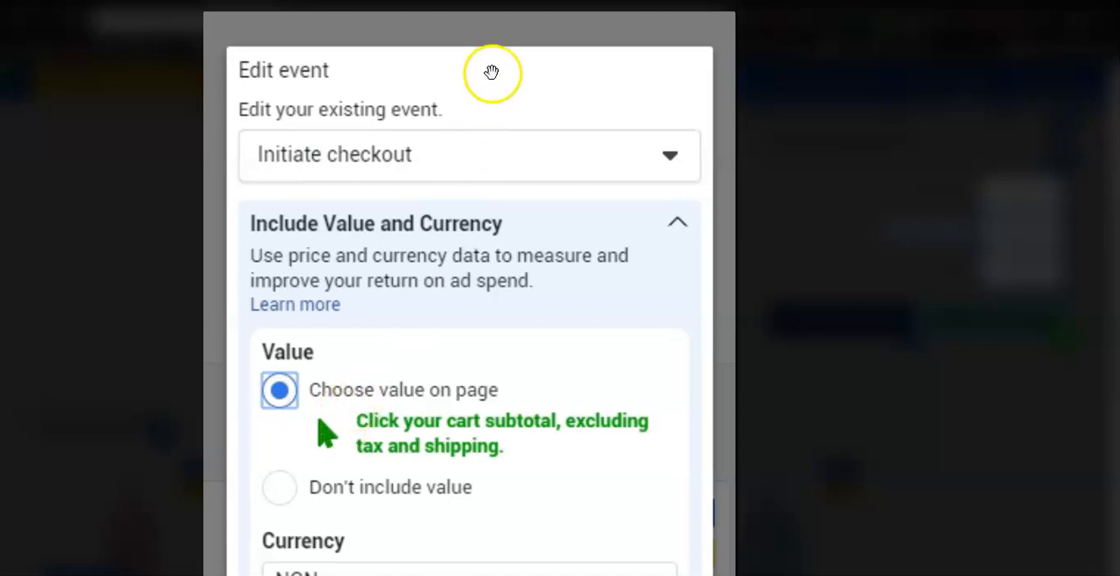
scroll(down, 3)
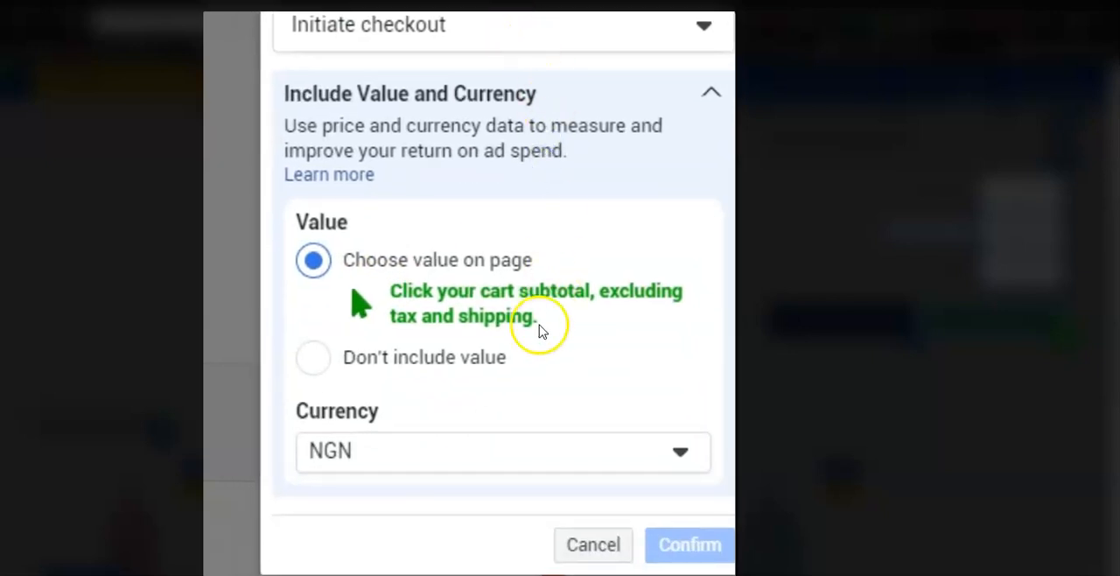
mouse_move(609, 294)
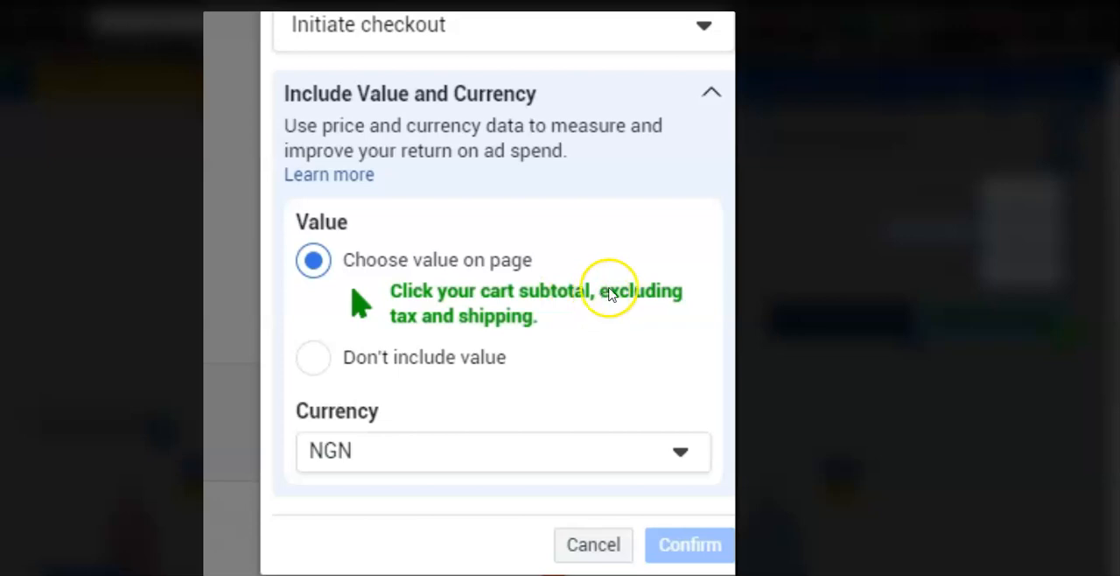
mouse_move(473, 282)
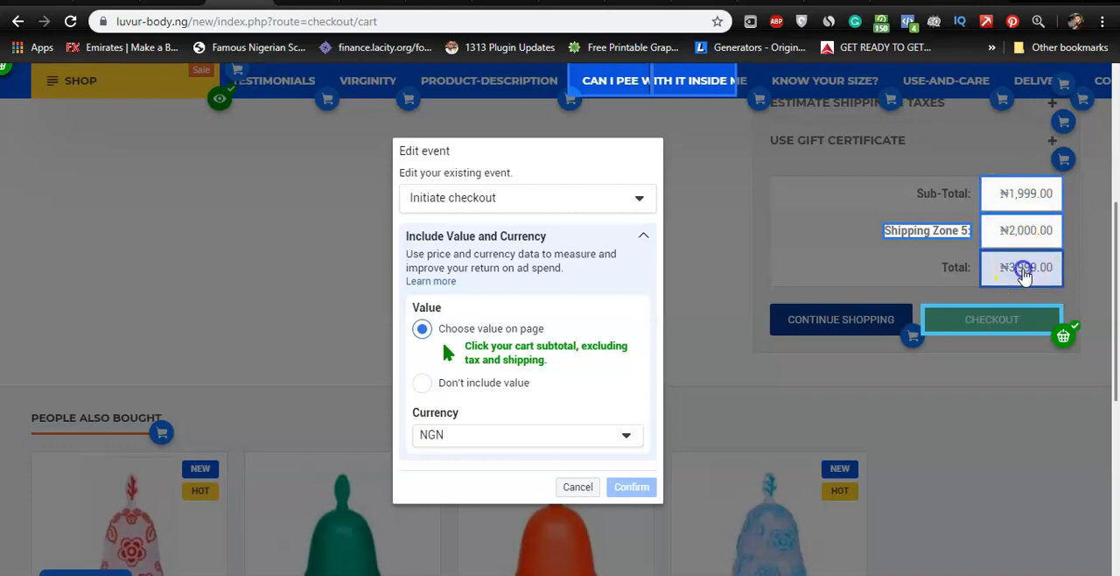
- Pick the cart total ₦3,999.00 as the Initiate checkout event's value
click(1022, 266)
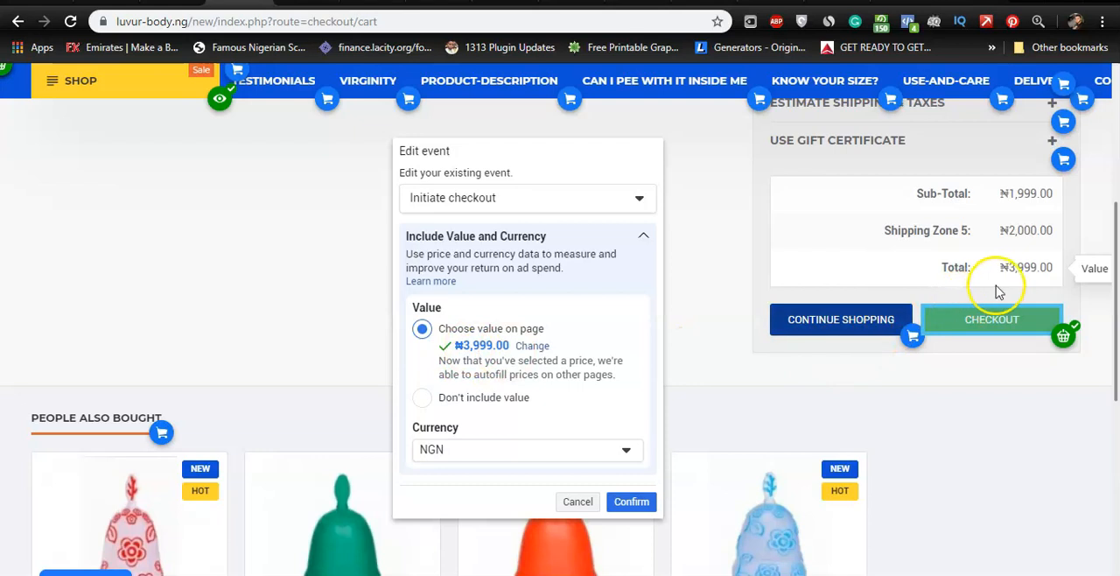
mouse_move(473, 343)
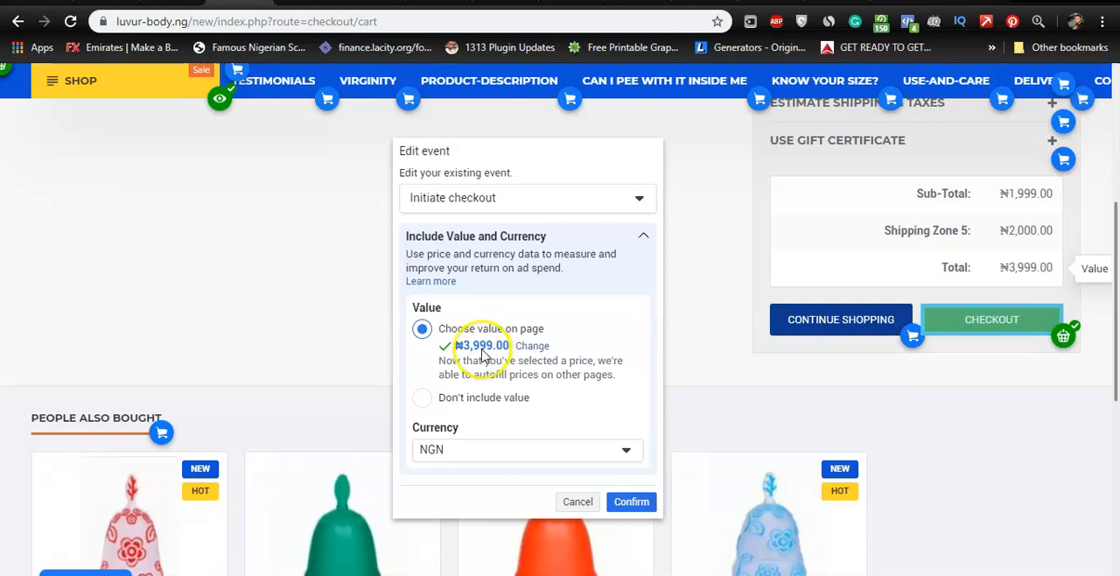
mouse_move(569, 364)
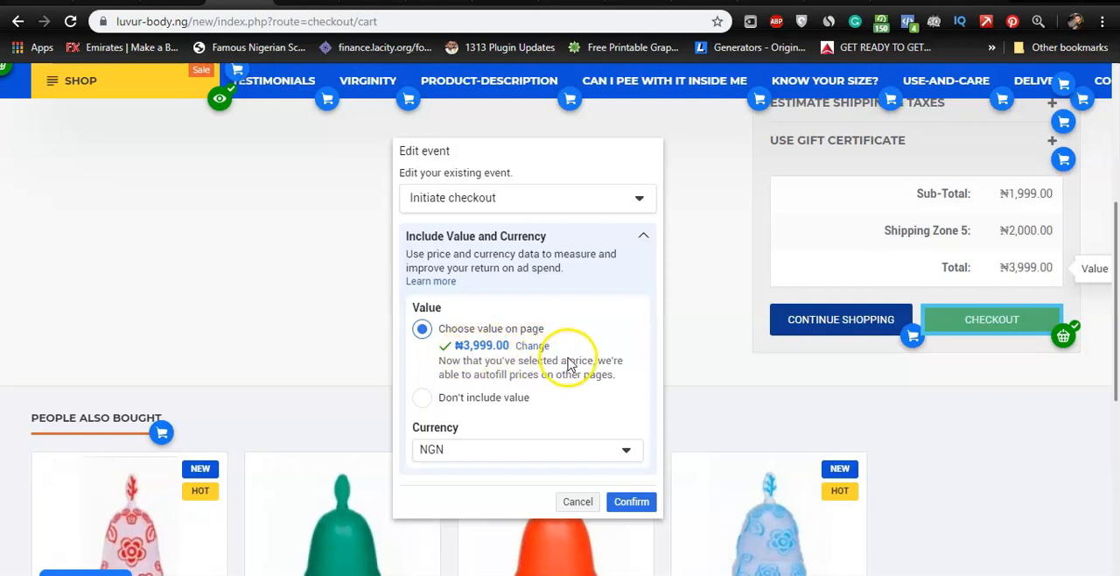
mouse_move(613, 350)
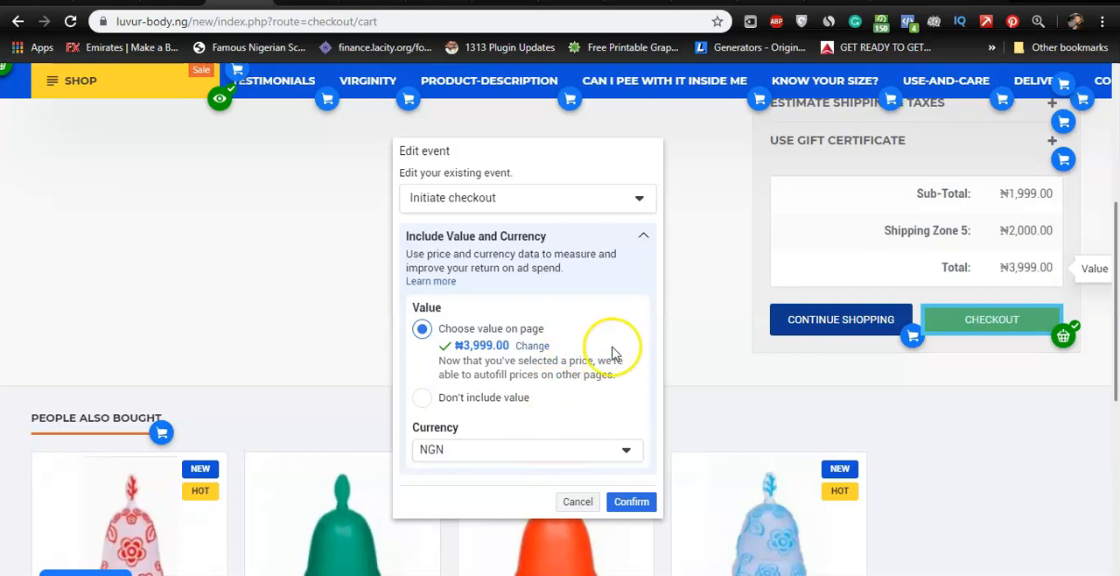
mouse_move(612, 354)
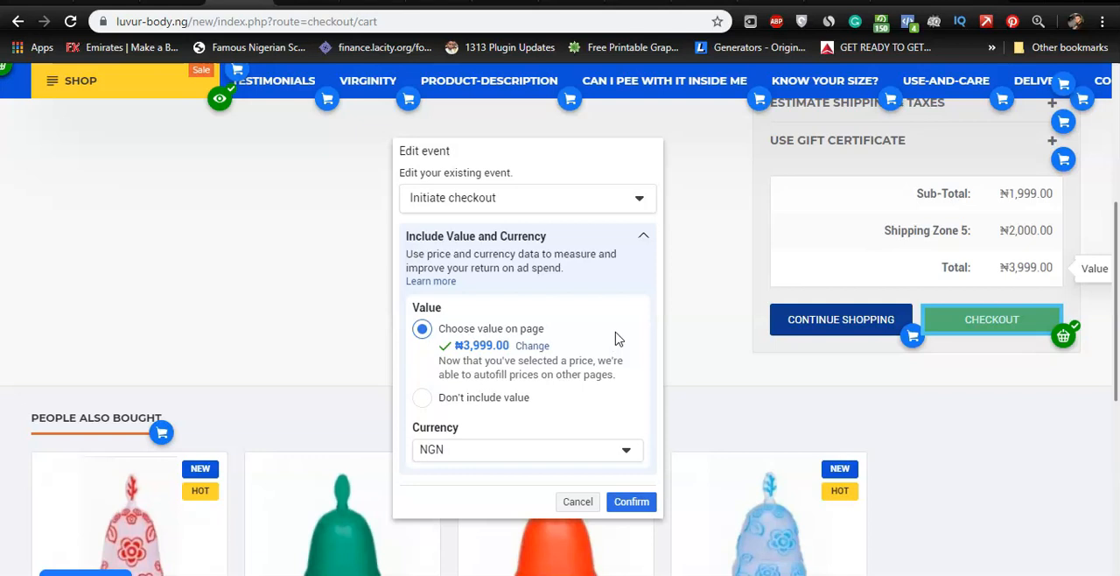
mouse_move(618, 331)
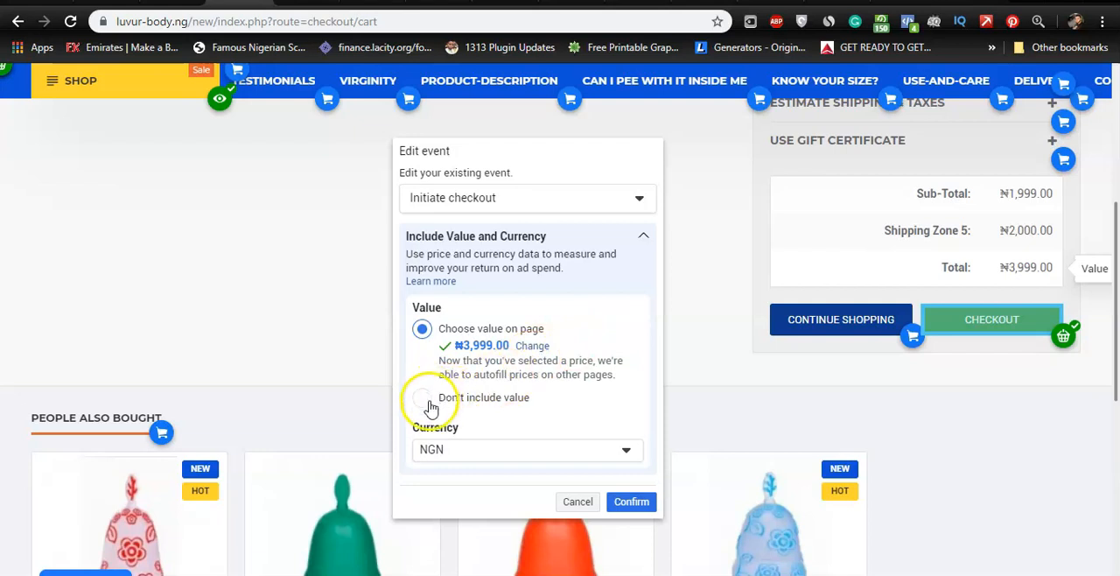
- Save the Initiate checkout event with 'Don't include value' and continue to Quick Checkout
click(422, 397)
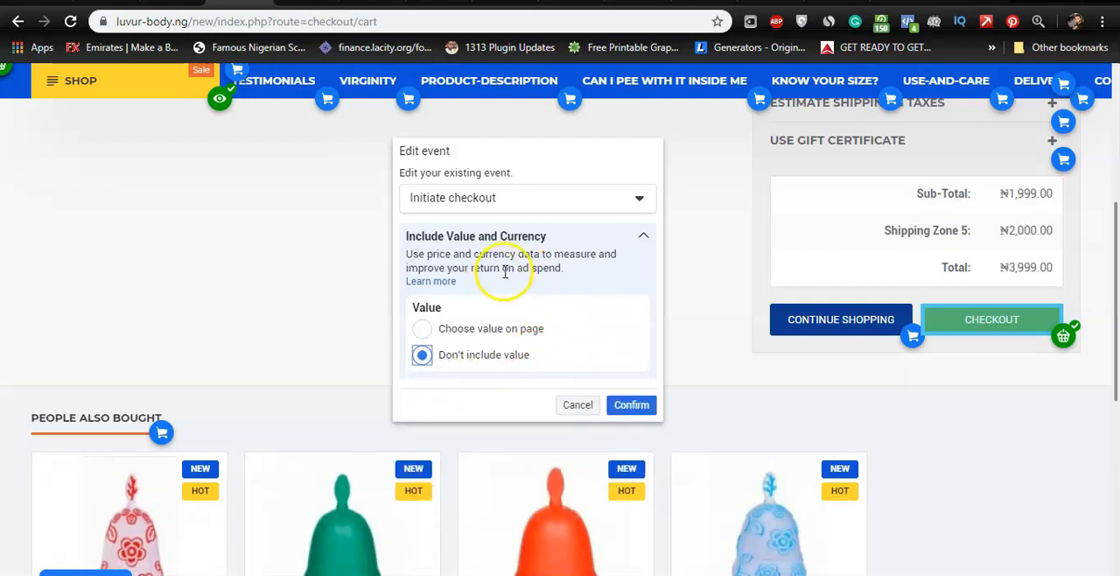
mouse_move(1024, 336)
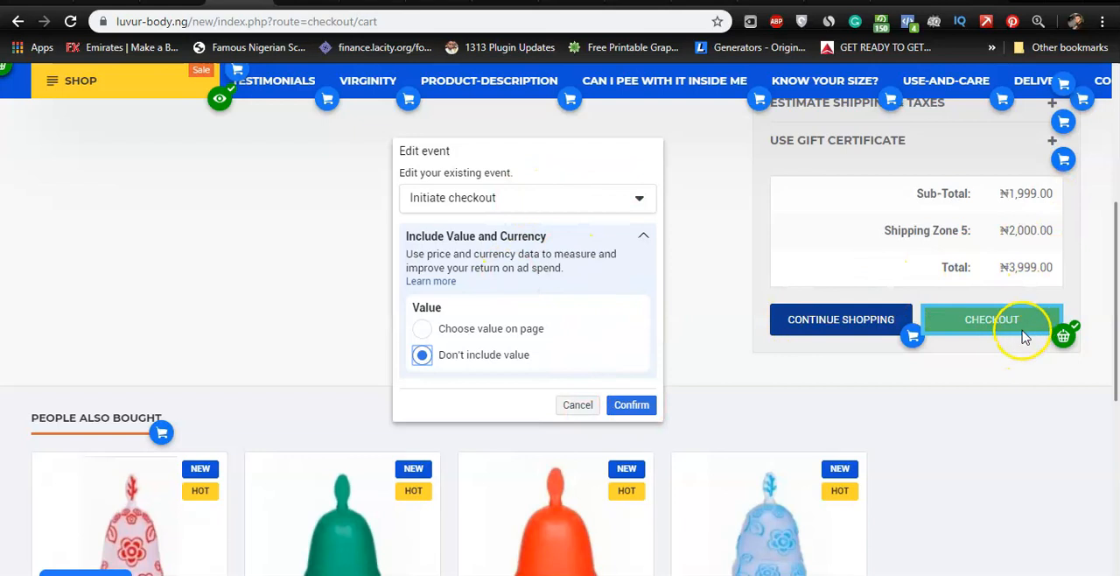
mouse_move(577, 427)
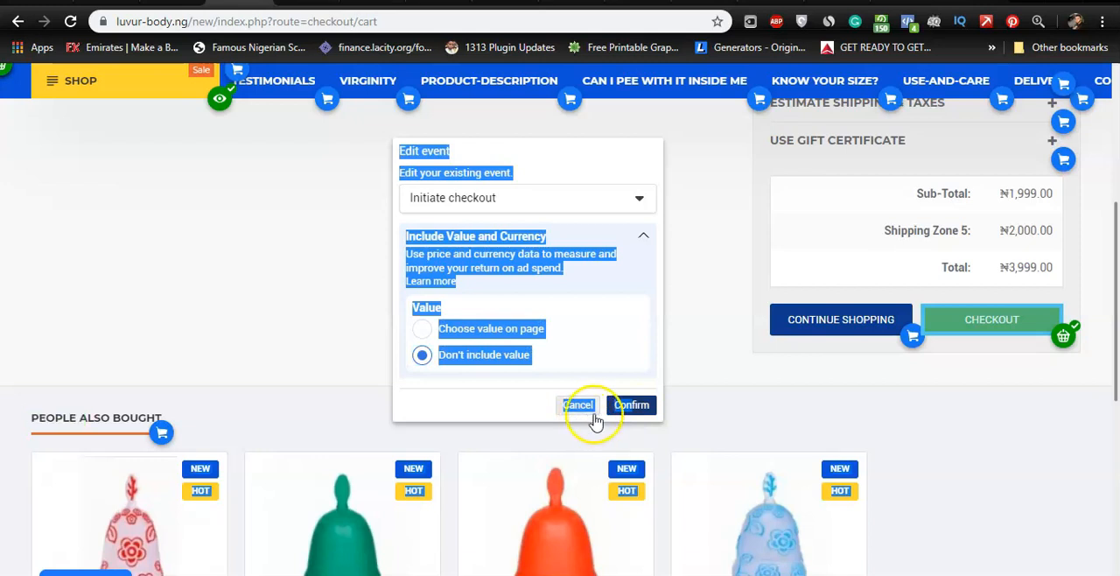
click(632, 404)
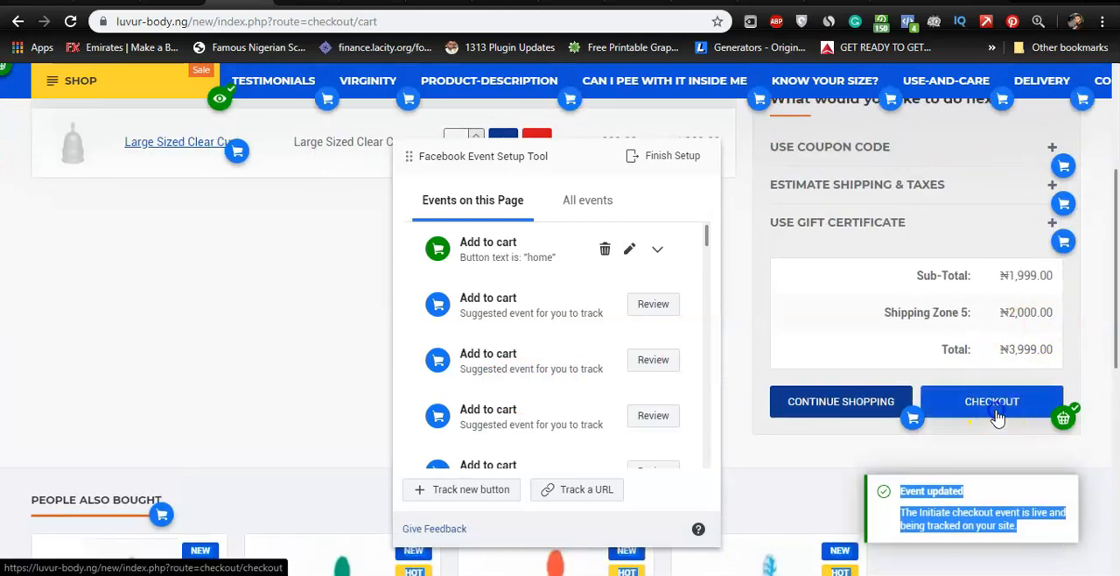
click(991, 401)
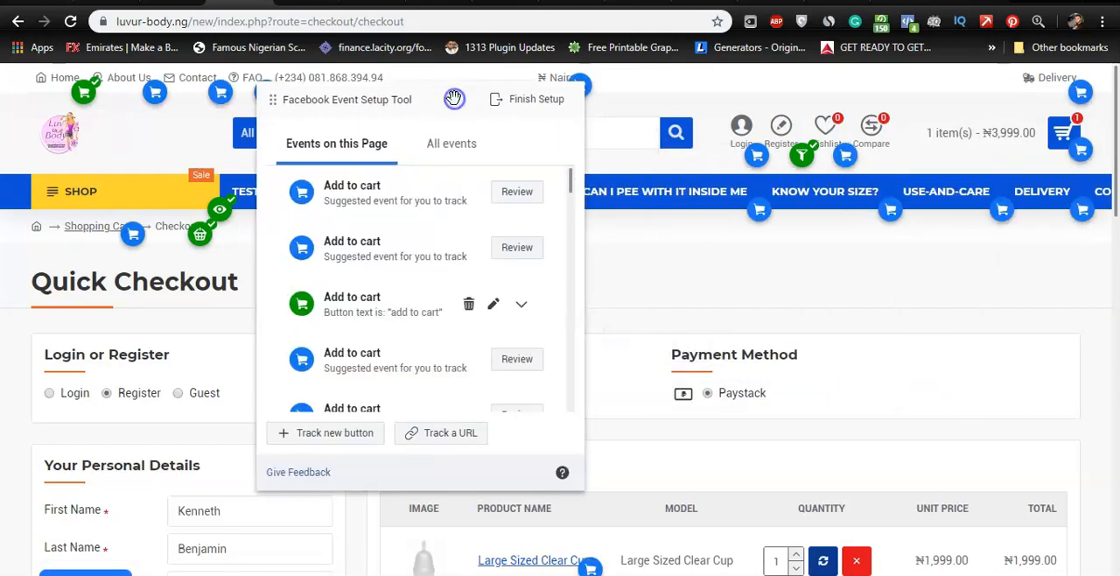
- Scroll the Quick Checkout page down to the billing details and Confirm Order button
scroll(down, 3)
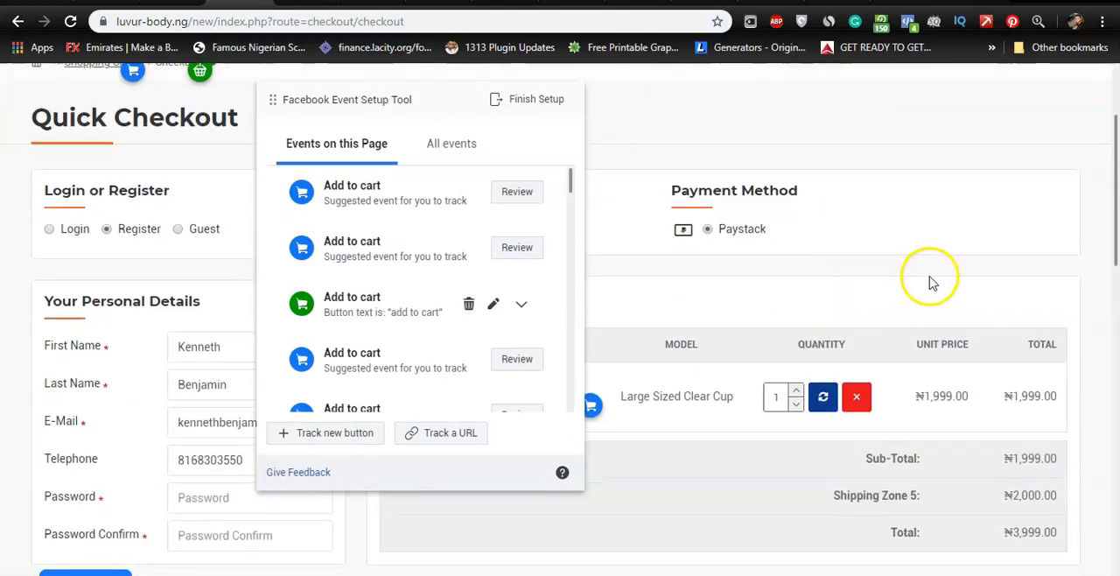
scroll(down, 3)
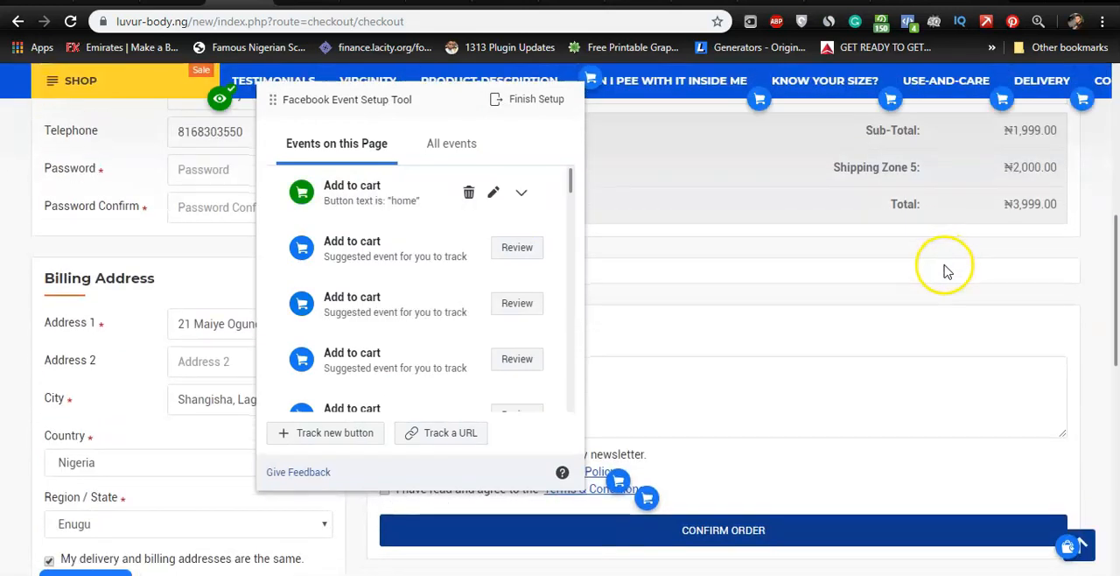
scroll(down, 3)
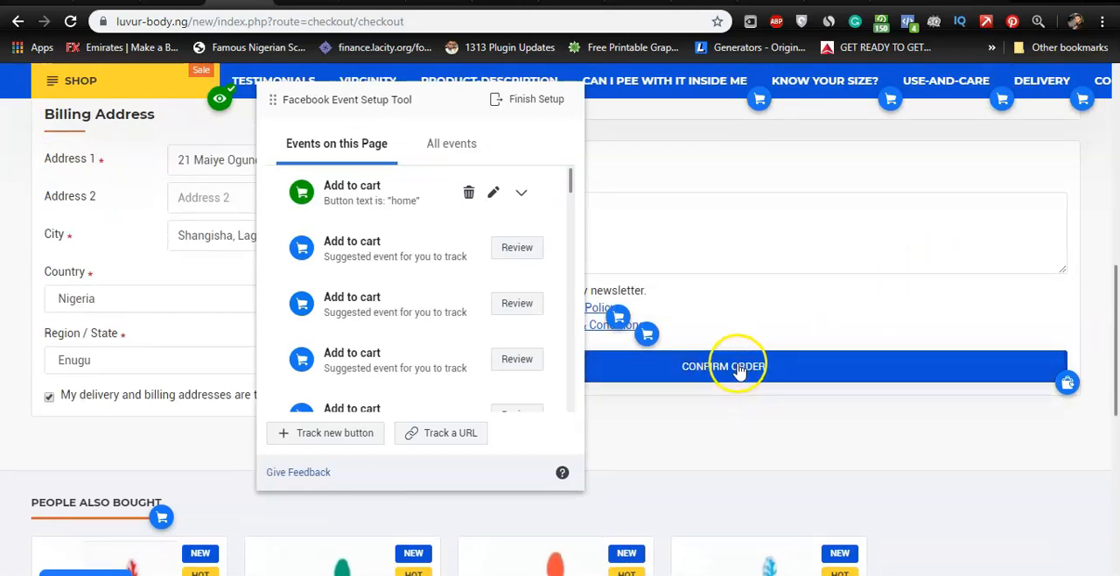
mouse_move(735, 366)
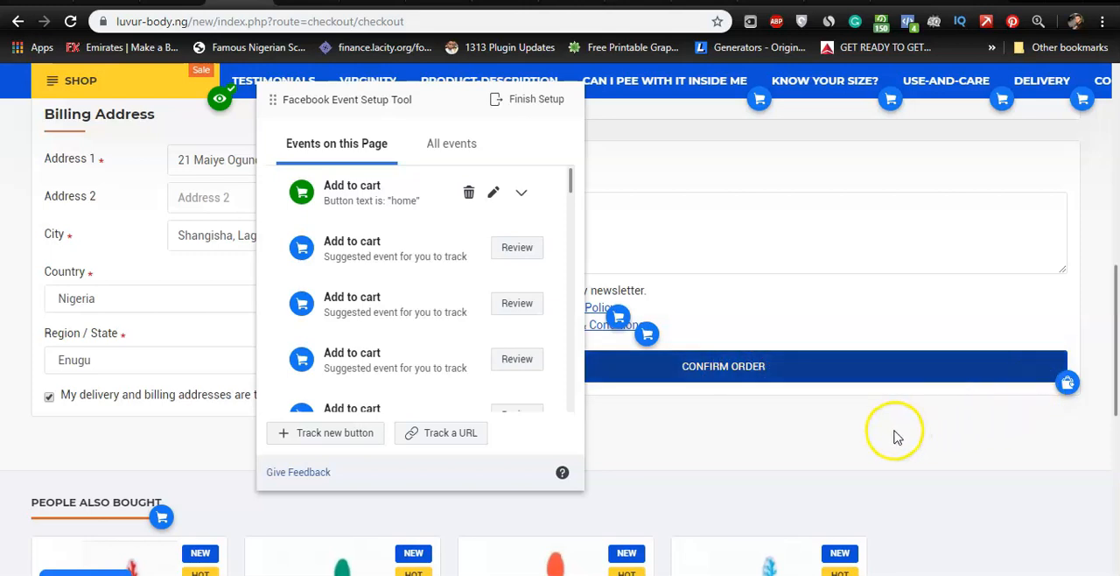
mouse_move(894, 431)
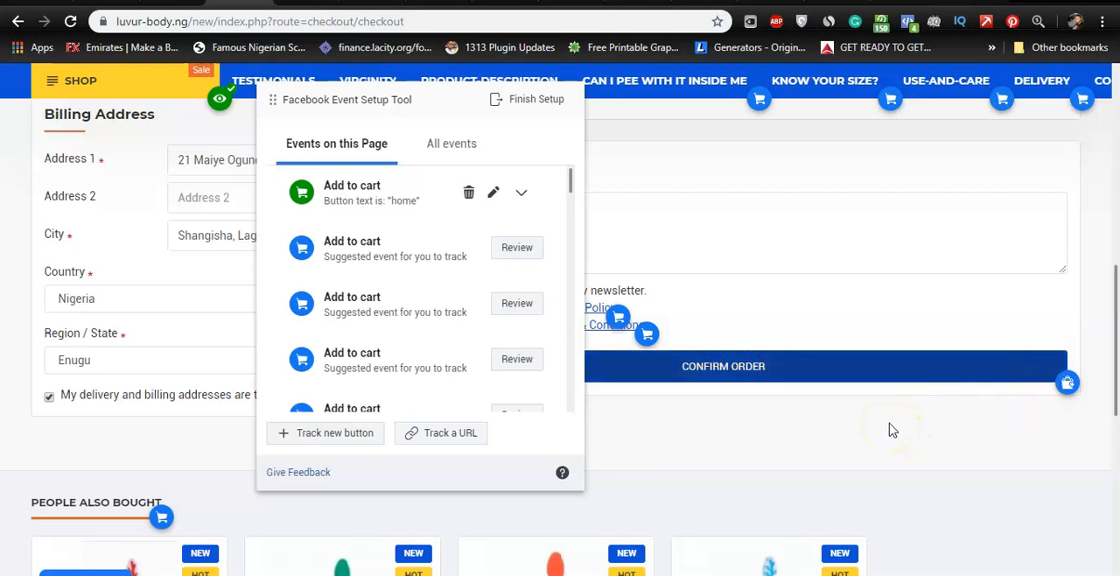
mouse_move(739, 161)
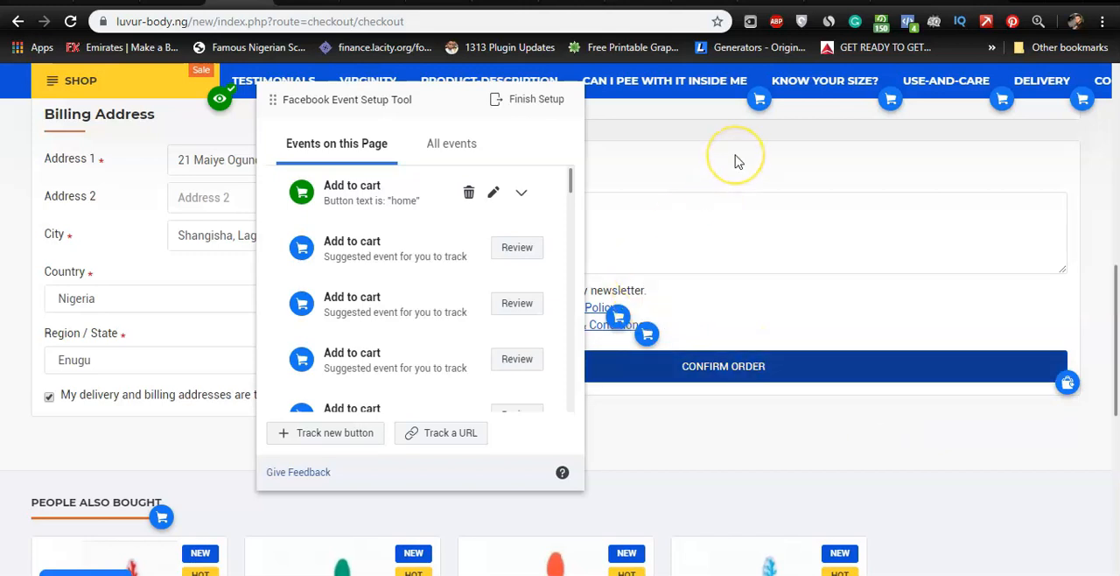
mouse_move(749, 367)
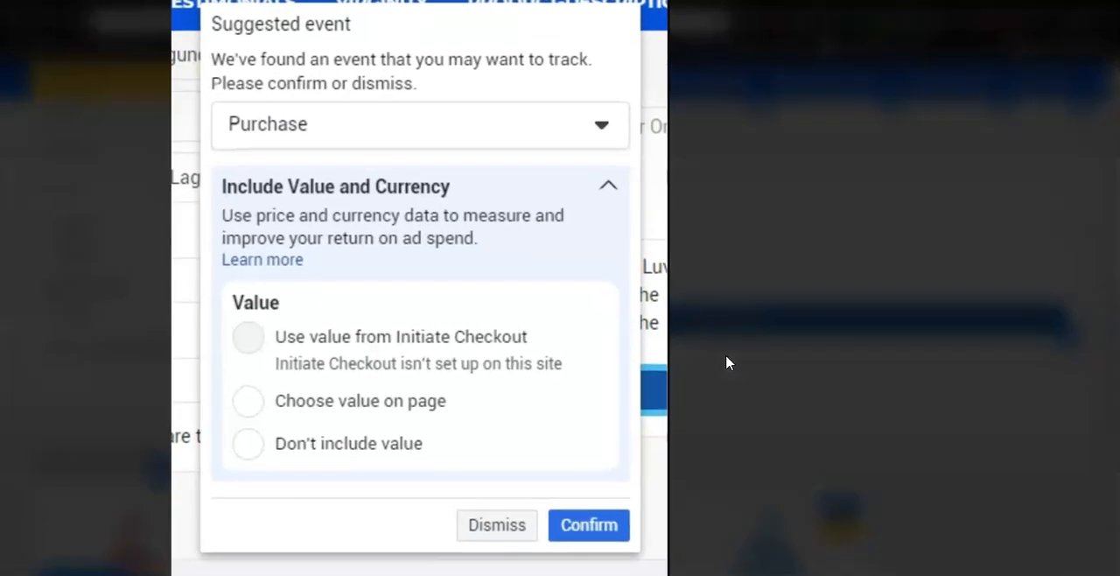
- Confirm the suggested Purchase event for Confirm Order with 'Don't include value'
click(418, 124)
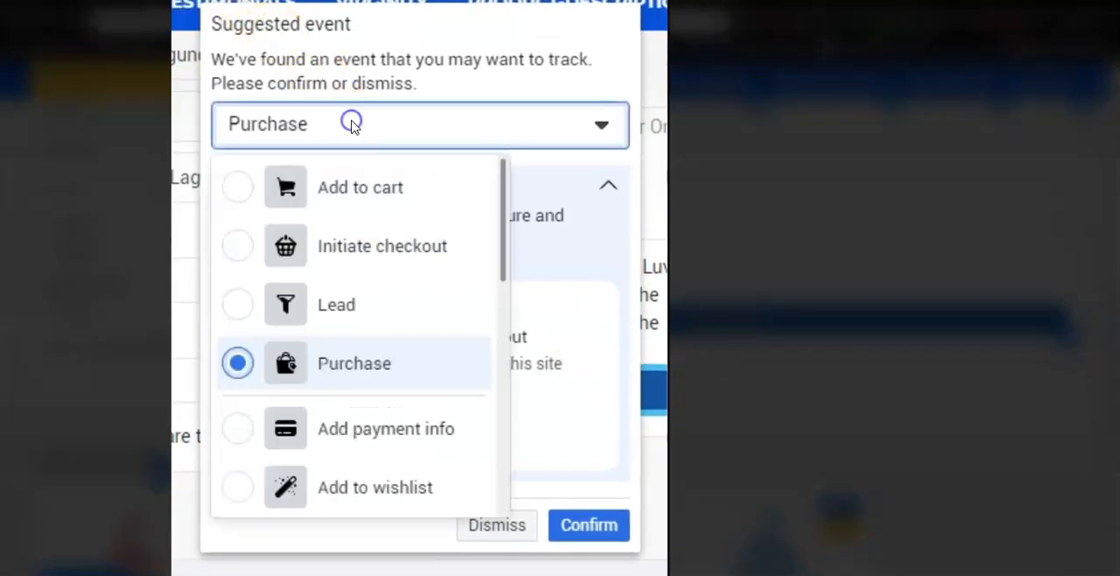
scroll(down, 3)
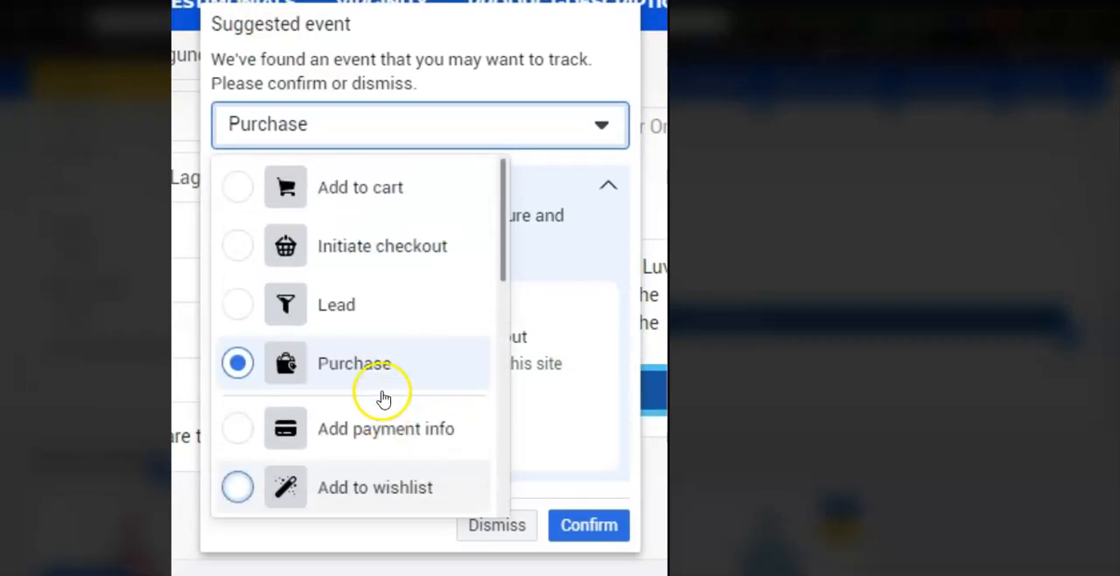
click(354, 364)
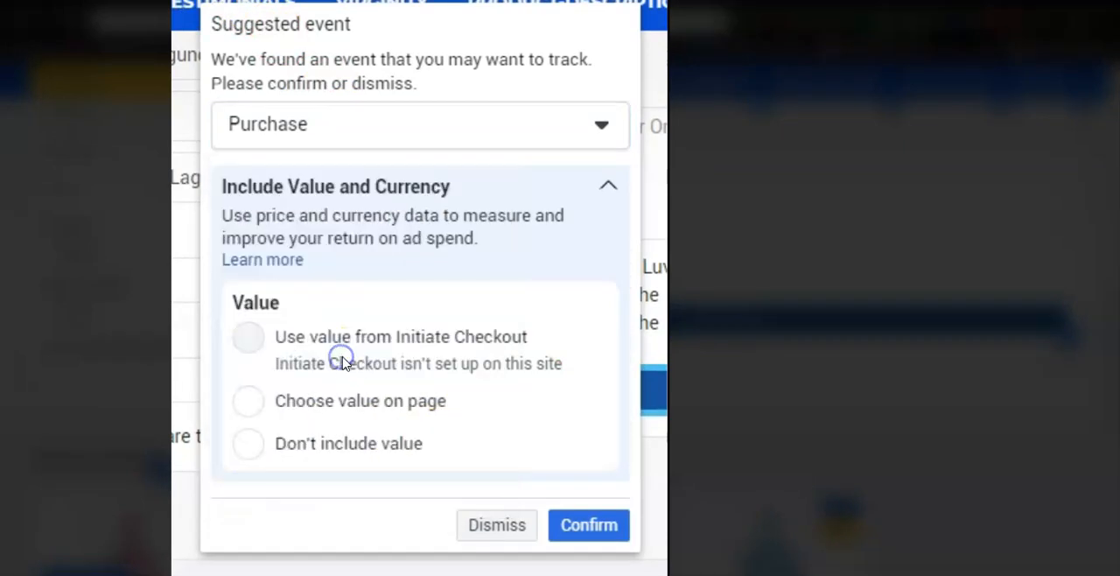
mouse_move(403, 317)
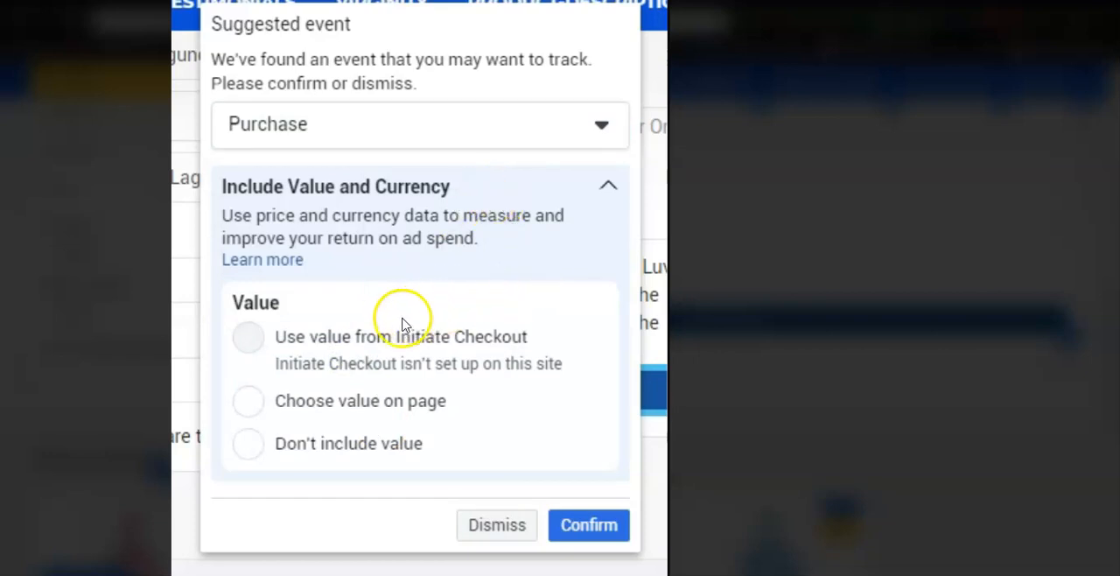
mouse_move(403, 411)
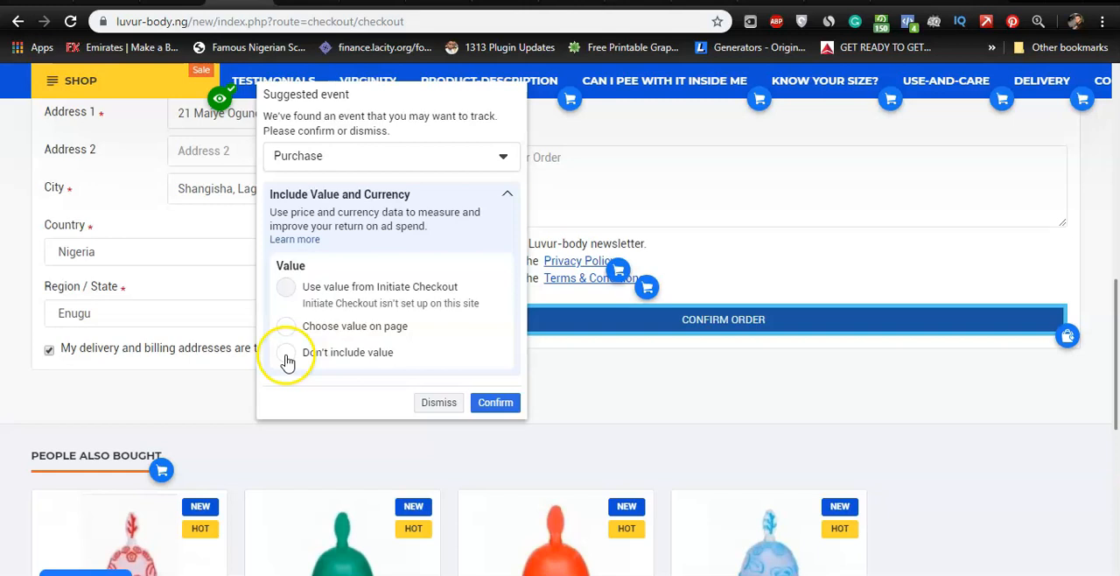
click(287, 351)
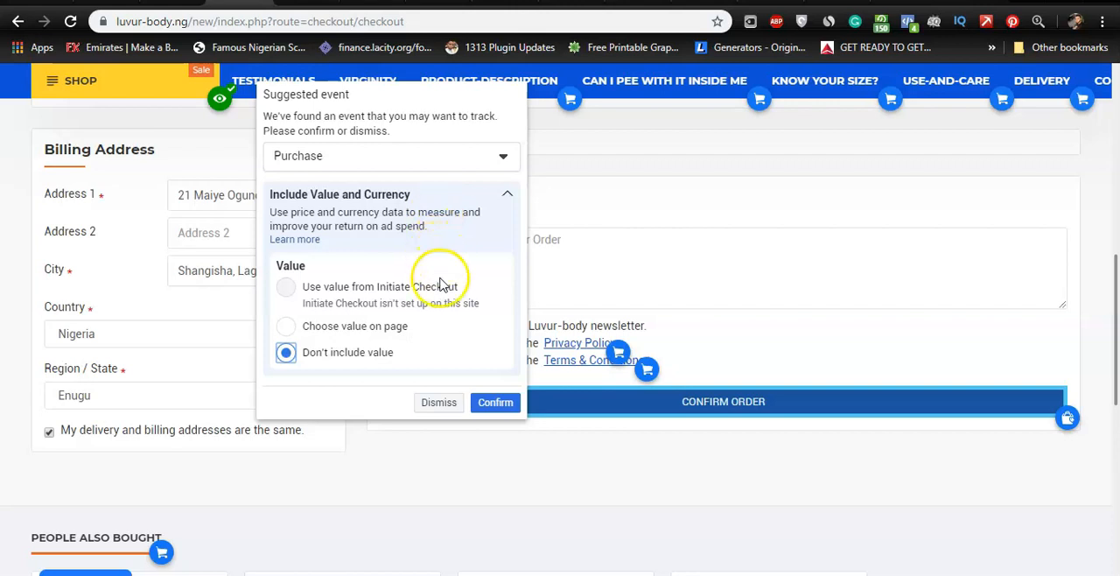
click(496, 403)
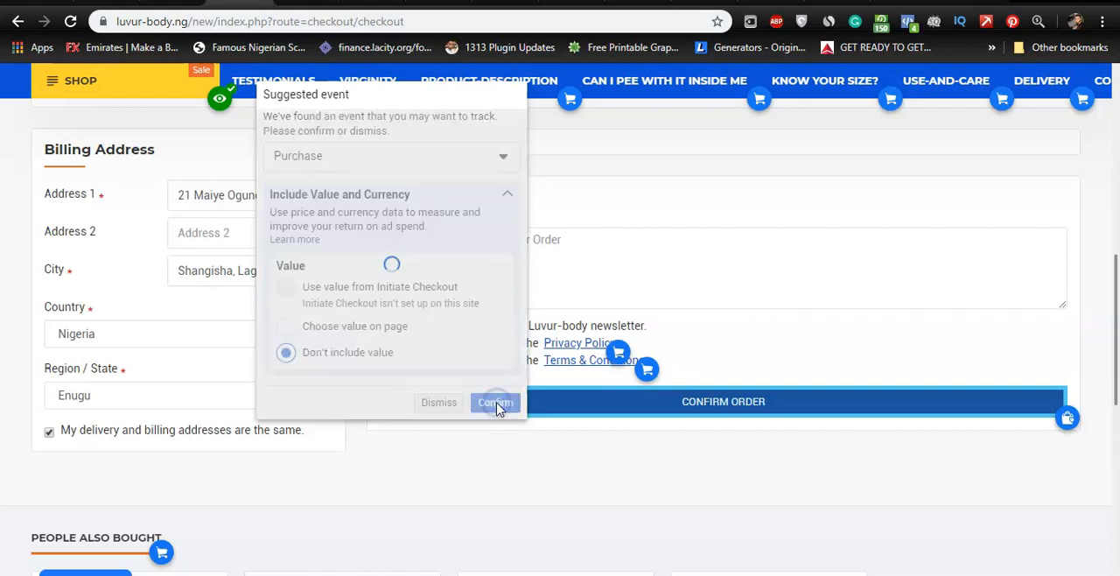
click(494, 402)
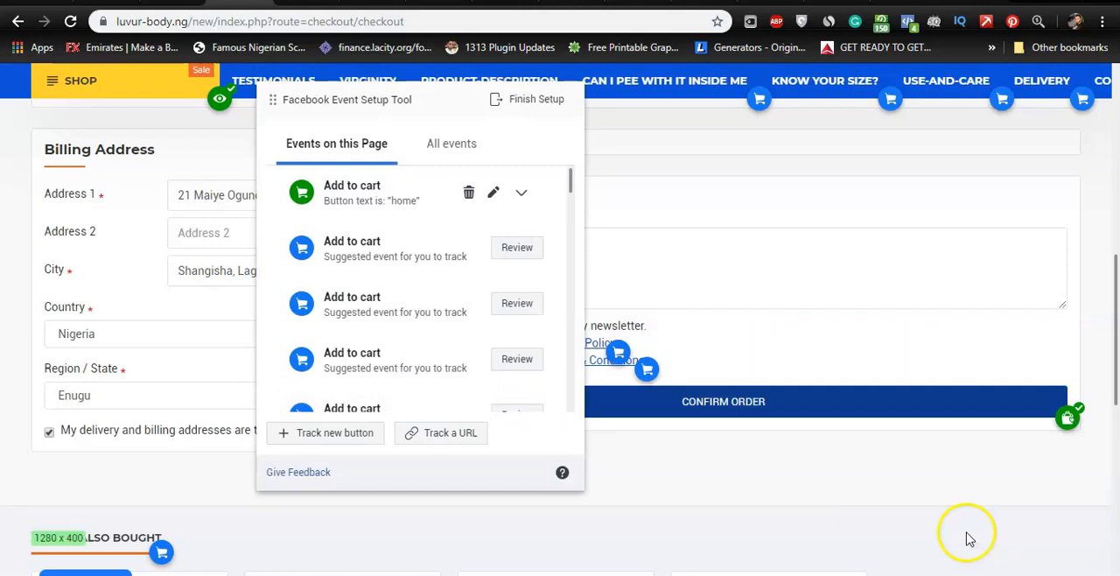
mouse_move(441, 238)
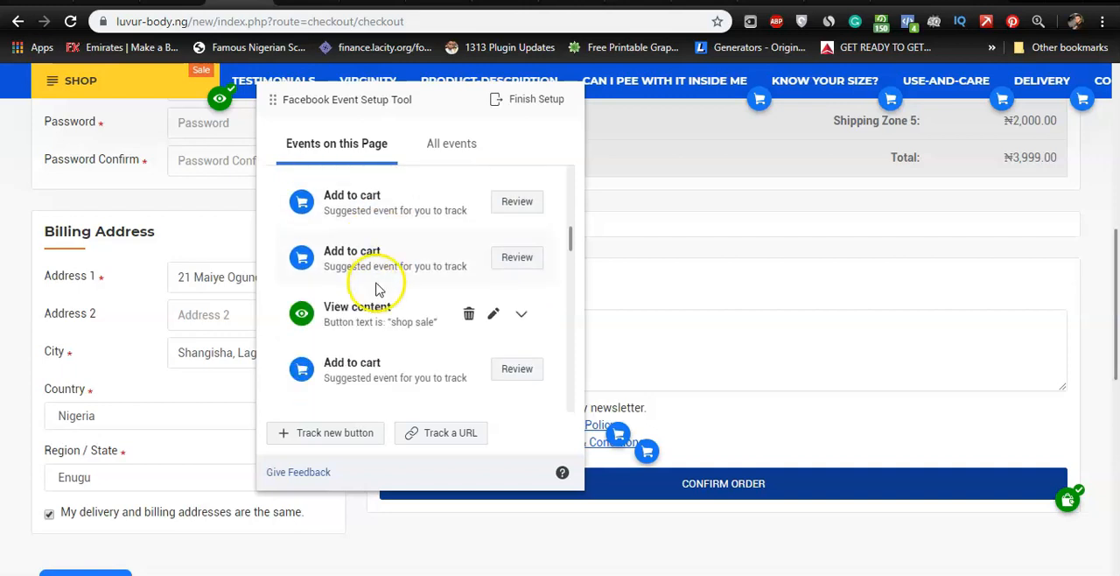
scroll(down, 3)
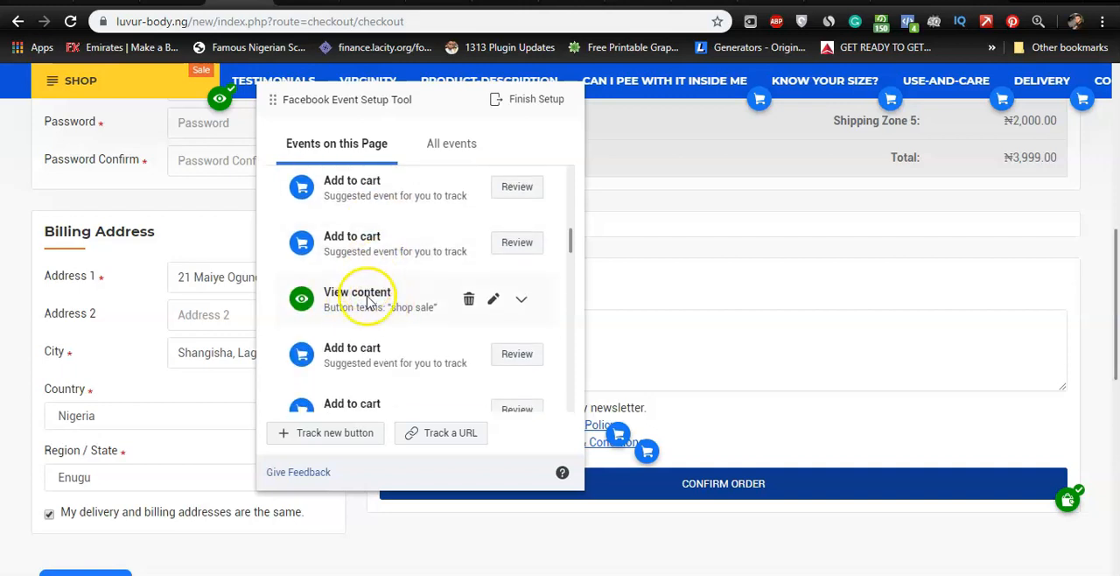
scroll(down, 3)
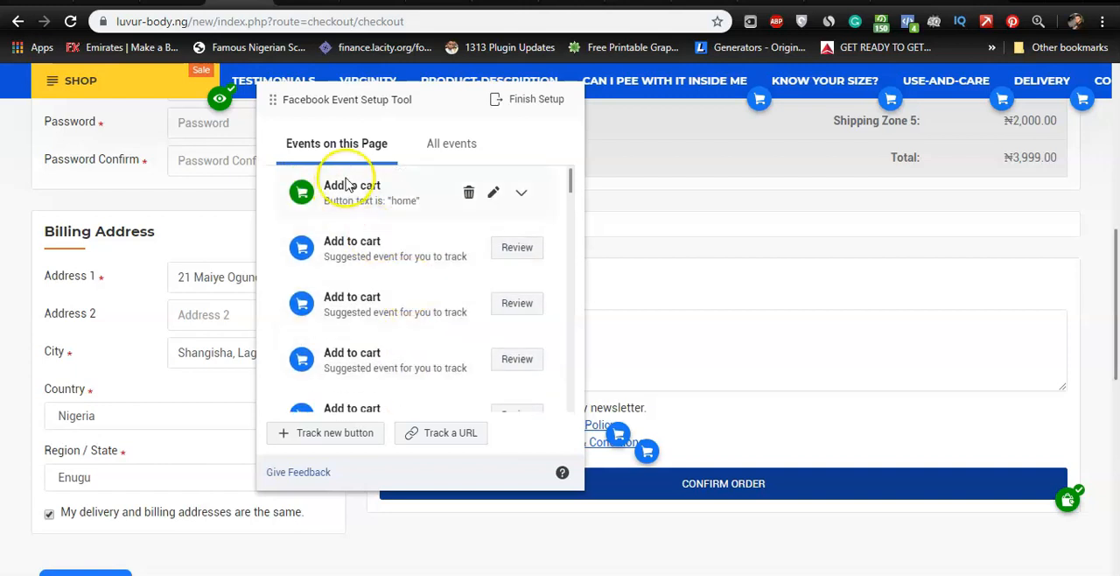
scroll(down, 3)
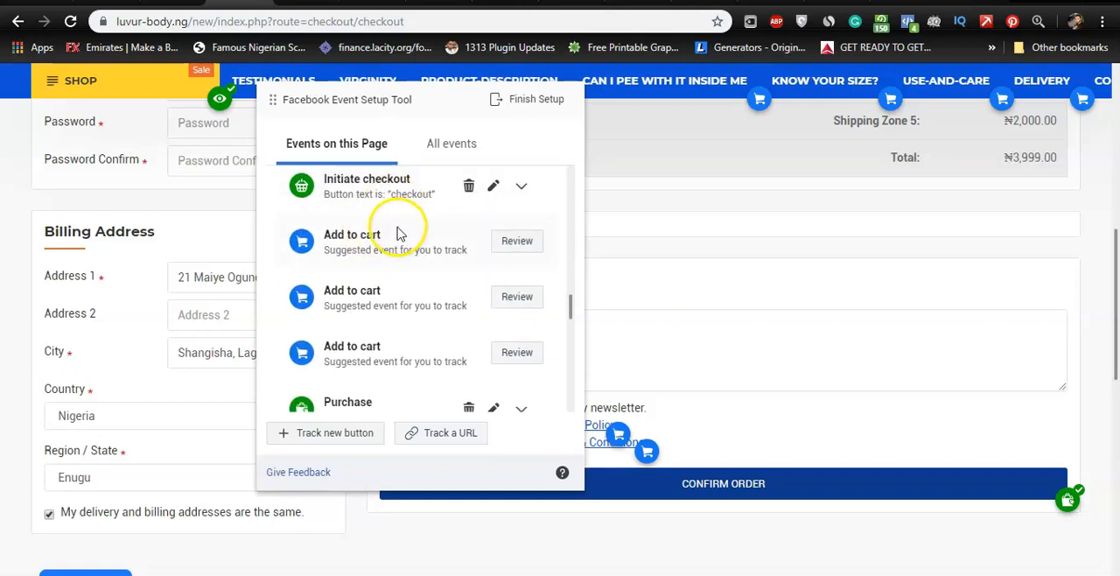
mouse_move(332, 193)
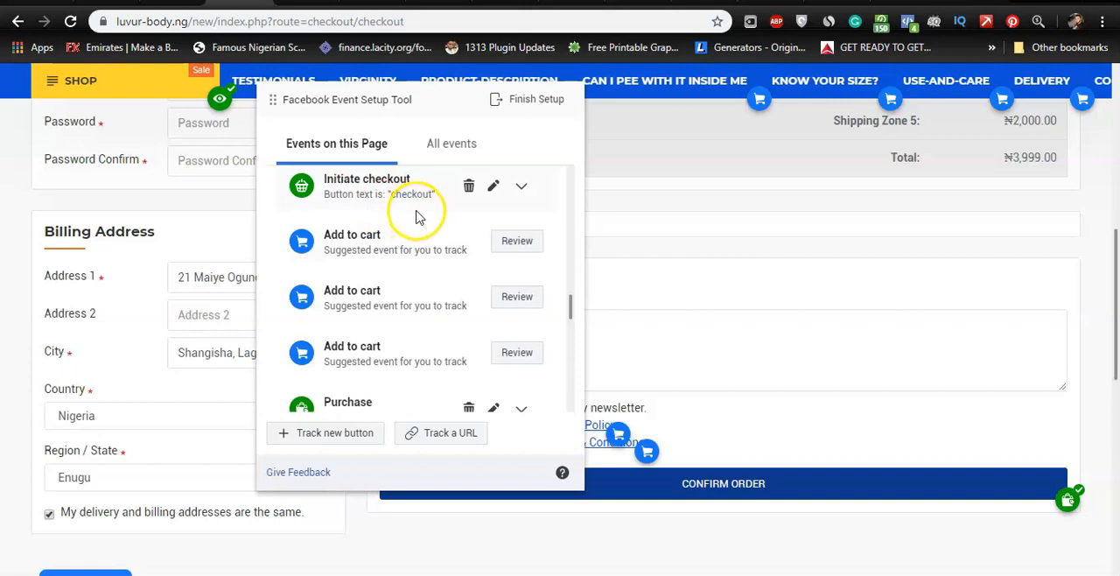
mouse_move(442, 203)
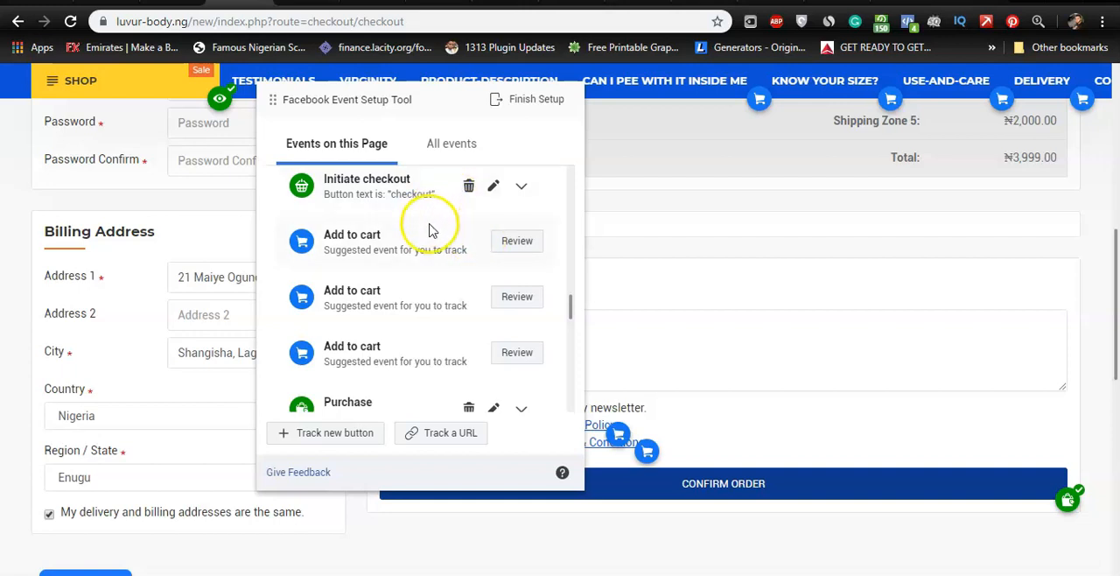
scroll(down, 3)
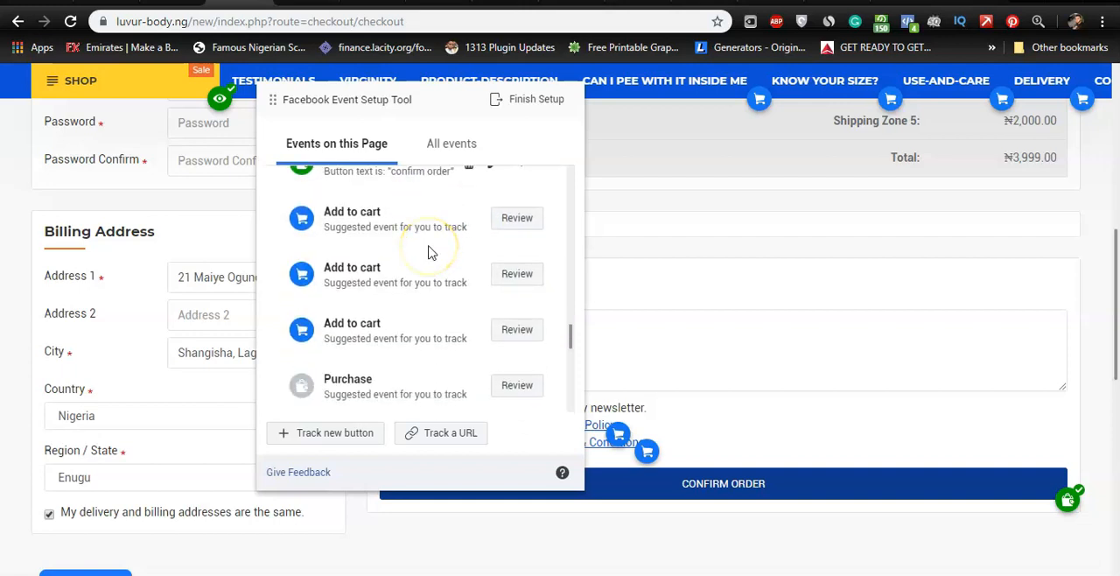
mouse_move(406, 336)
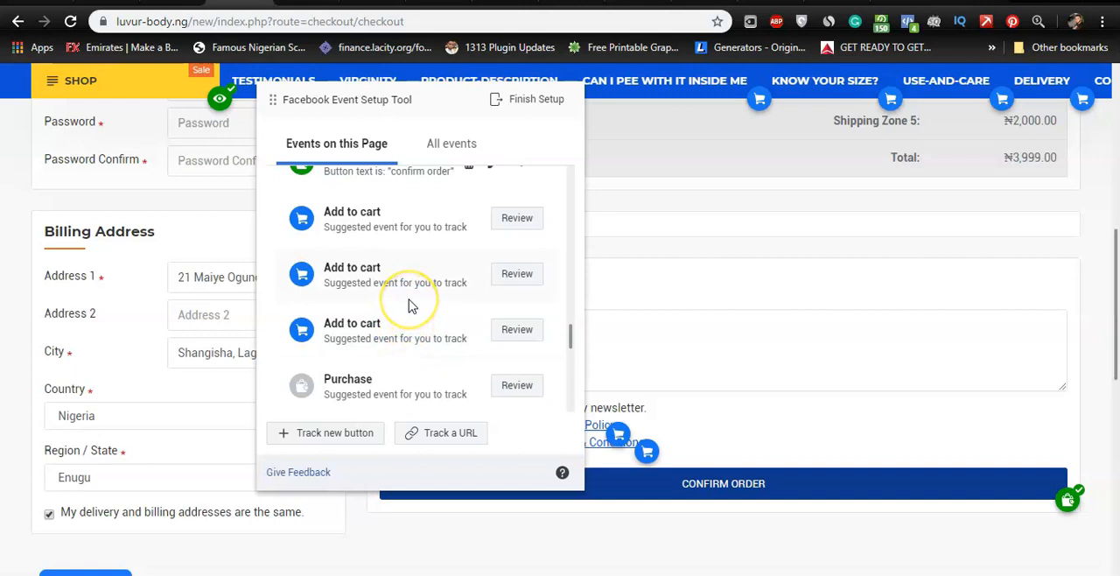
mouse_move(411, 305)
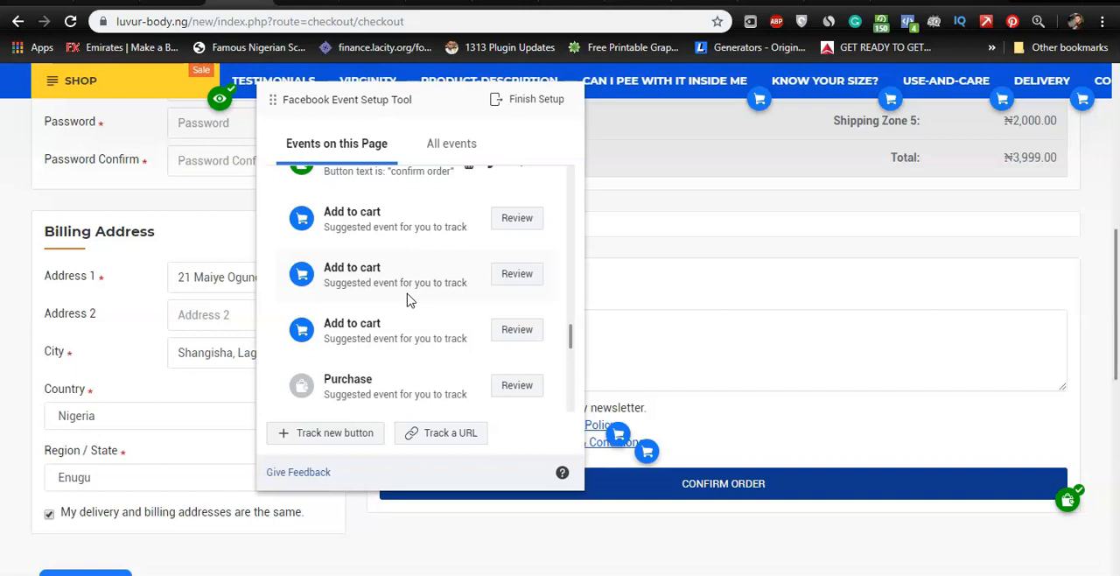
mouse_move(574, 349)
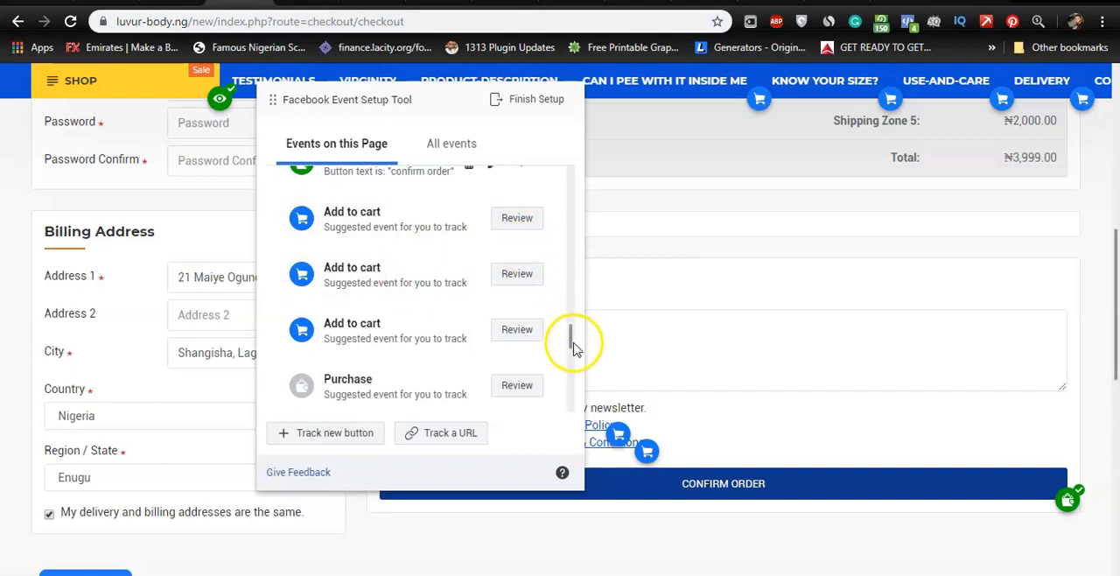
mouse_move(568, 342)
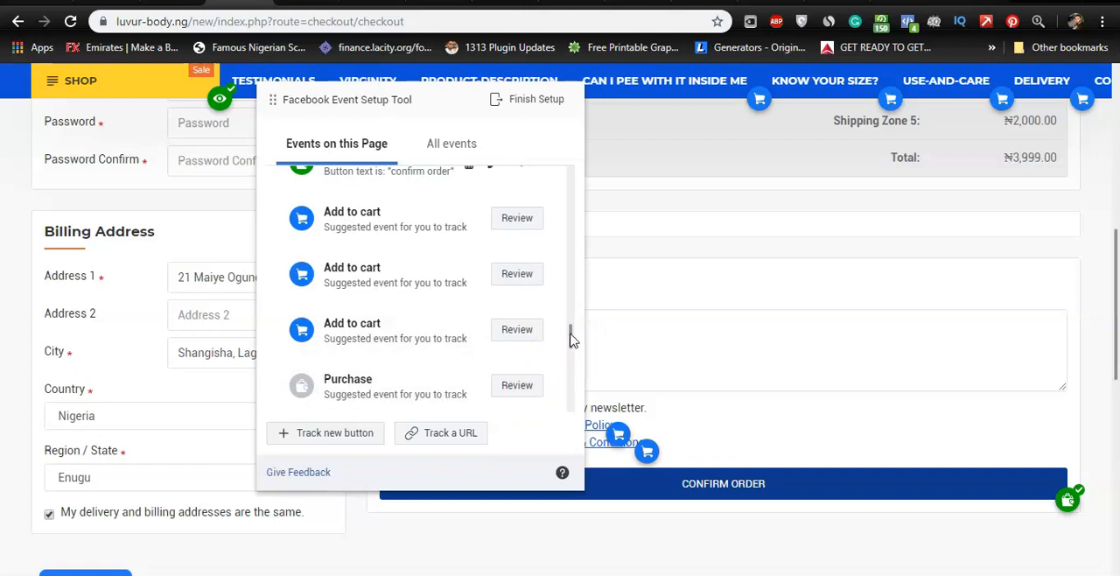
mouse_move(567, 259)
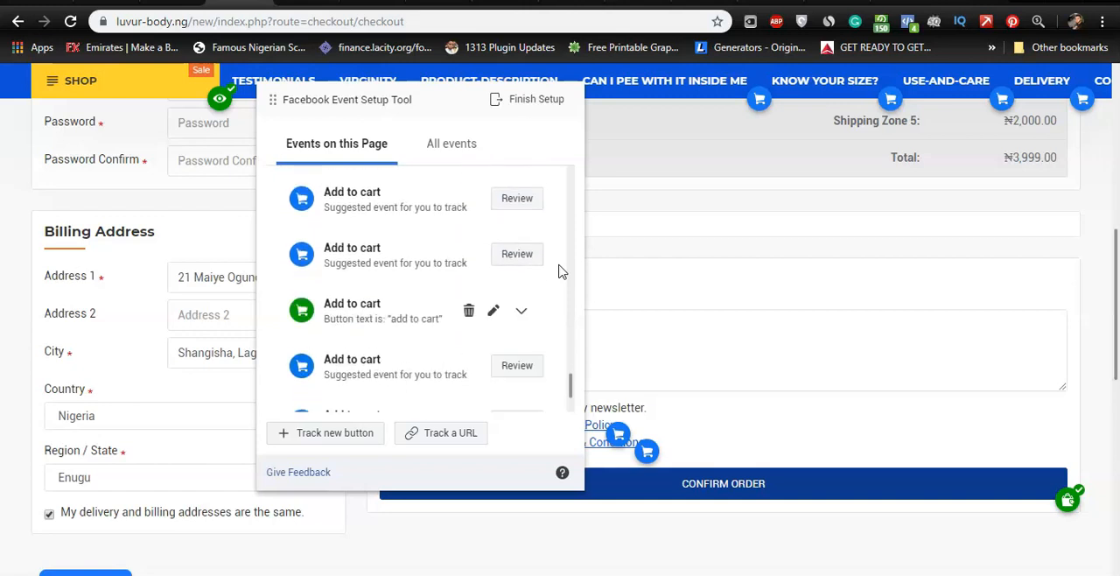
scroll(down, 3)
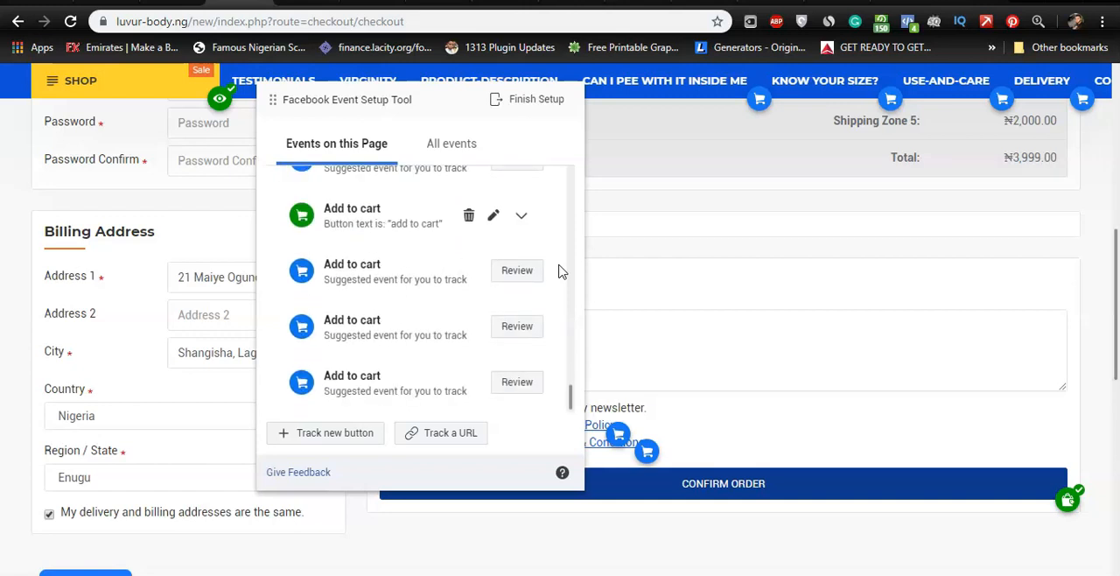